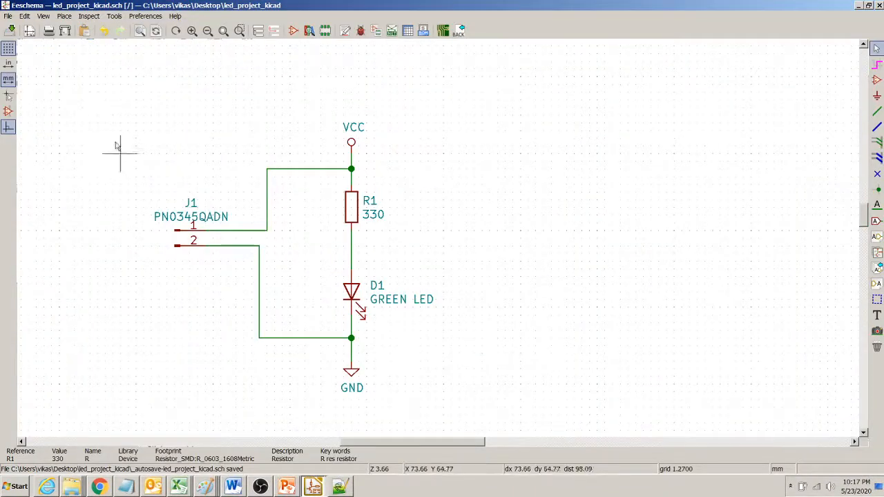
mouse_move(139, 232)
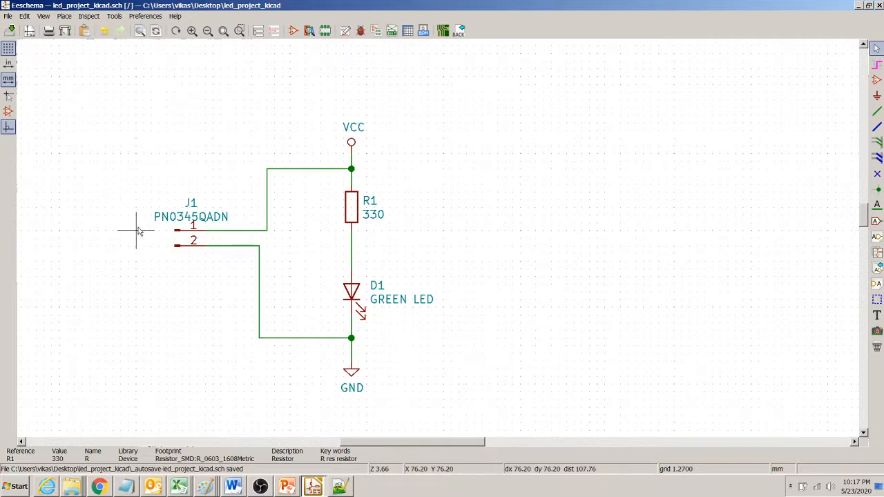
mouse_move(442, 111)
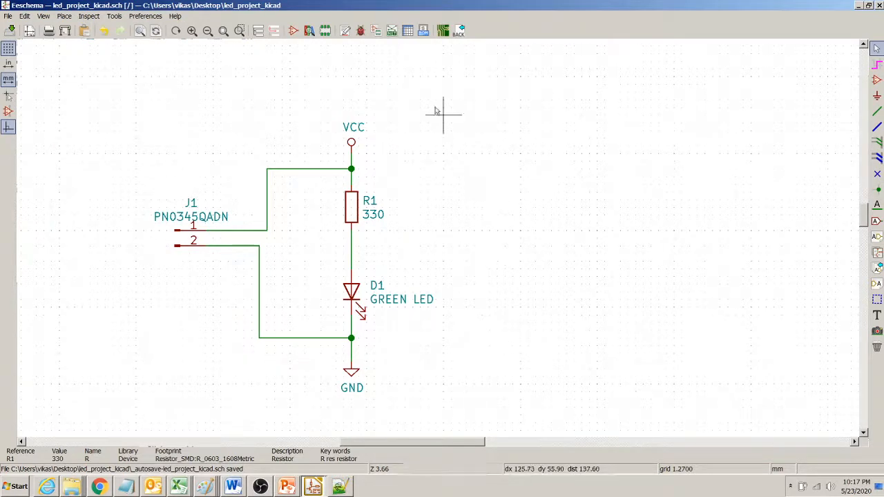
mouse_move(100, 269)
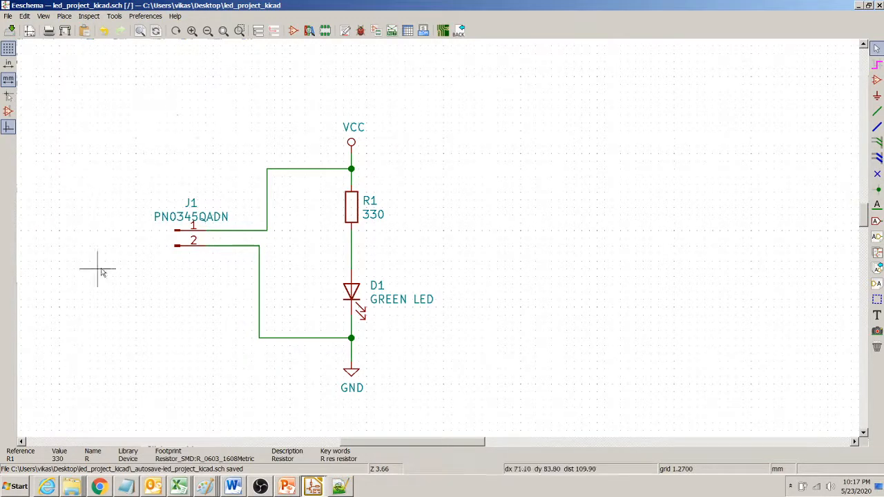
mouse_move(489, 323)
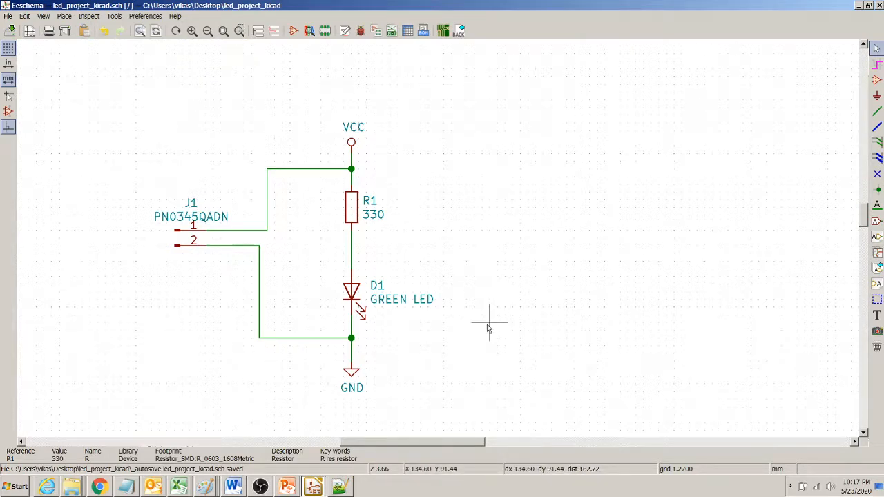
mouse_move(444, 216)
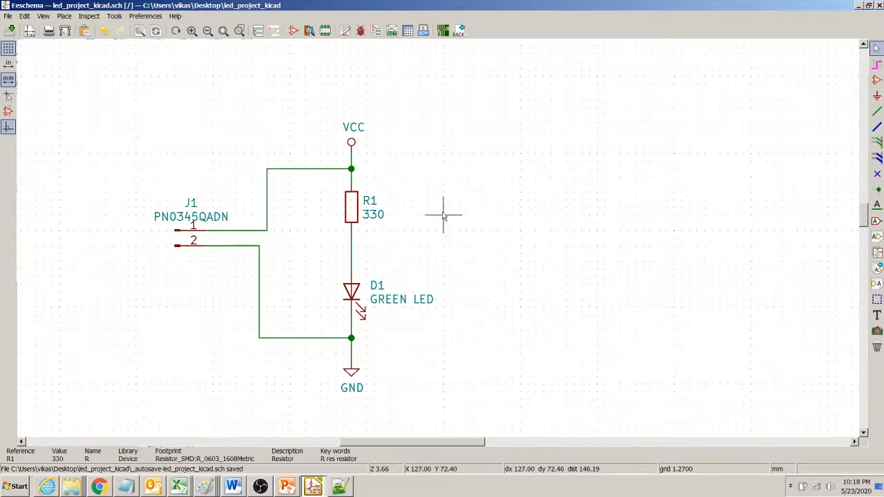
mouse_move(394, 209)
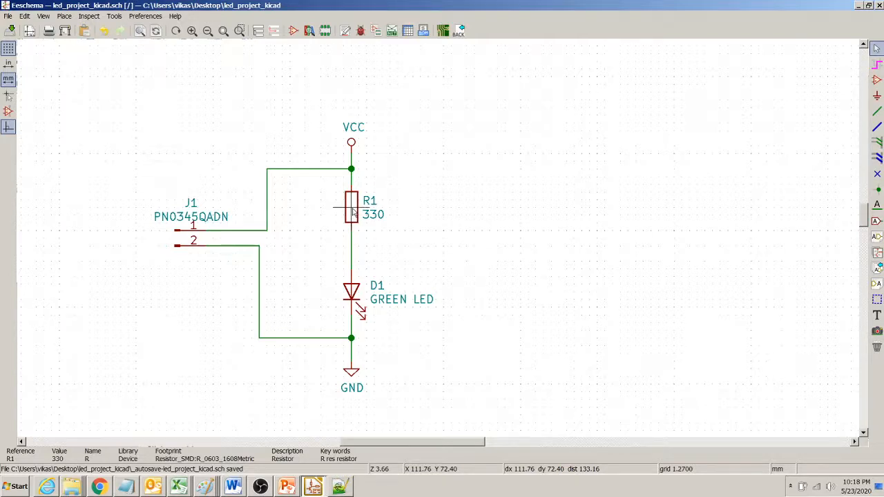
- Add a Manufacturer field with value 'Panasonic' to resistor R1
double_click(351, 207)
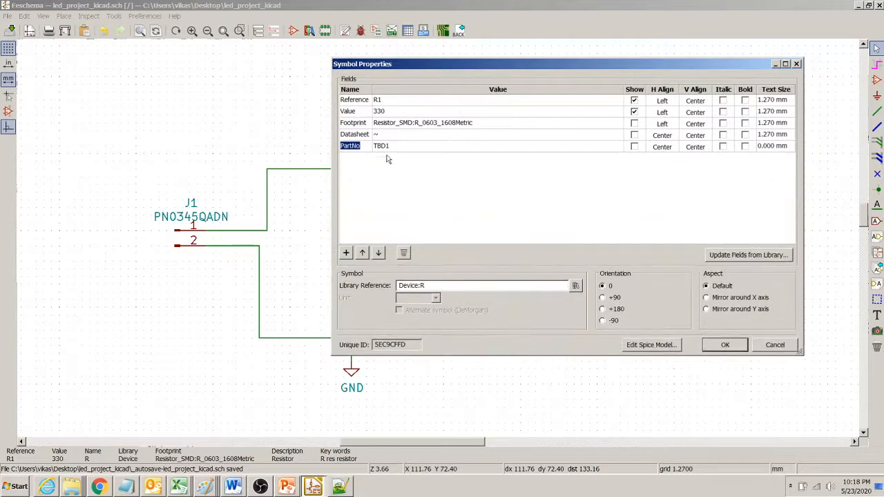
left_click(411, 146)
type("Manufacturer")
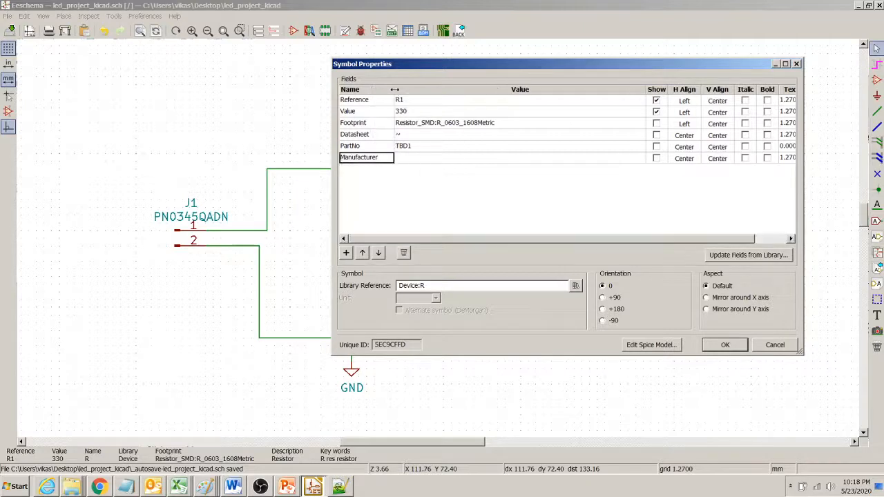
type("Panasonic")
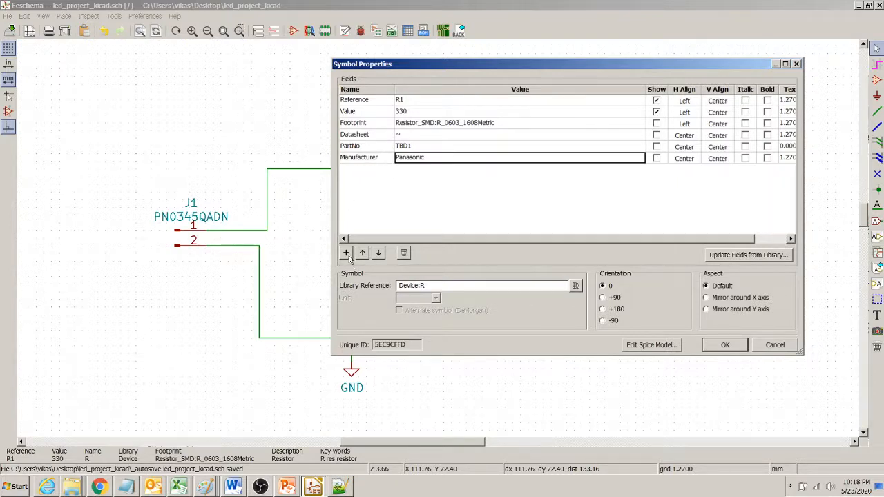
- Add a Description field reading 'Resistor 0603, 5%' to R1
left_click(346, 252)
type("Description")
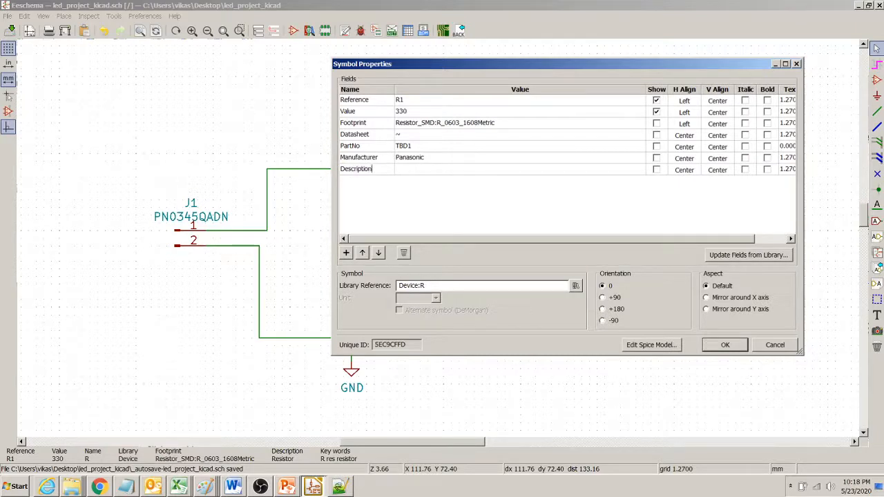
type("Ress")
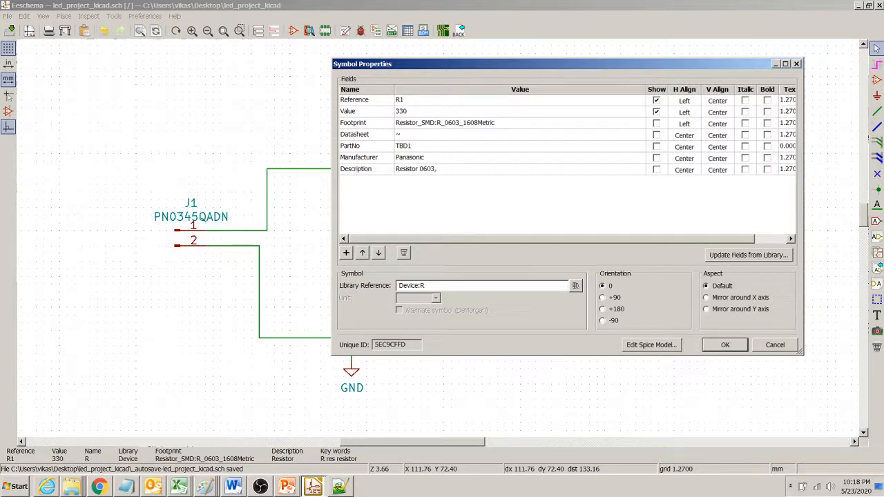
type("5%")
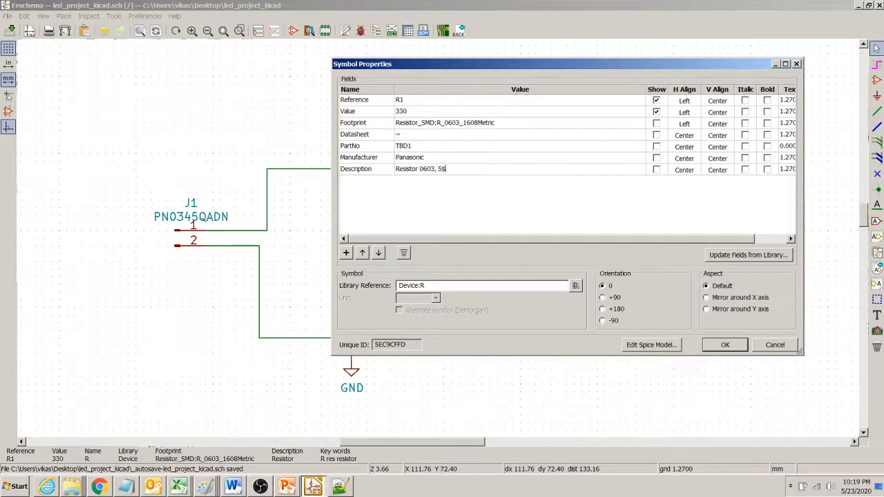
key("Backspace")
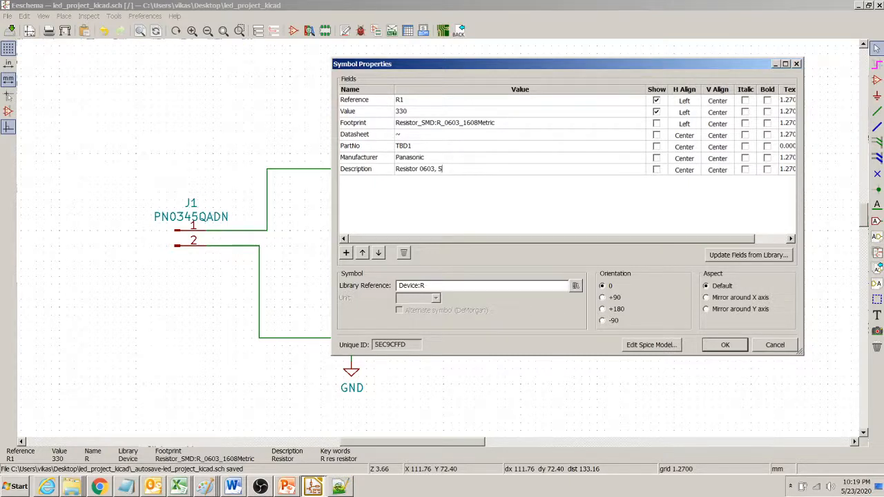
type("%")
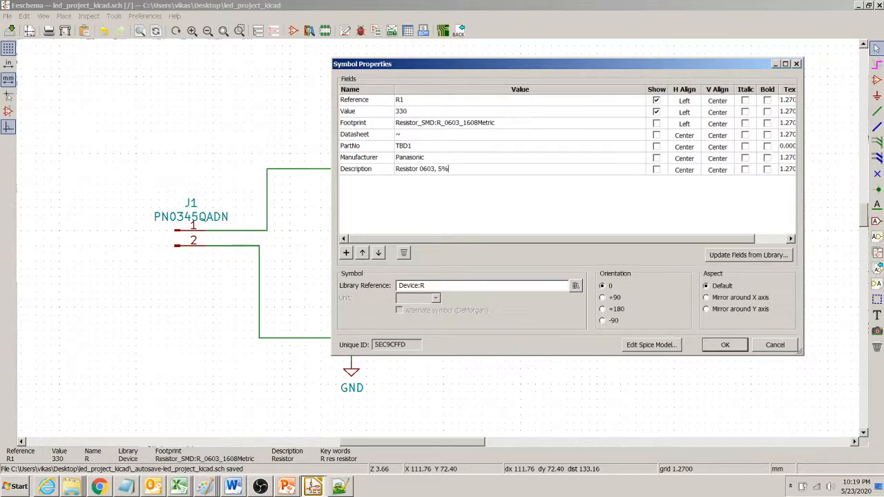
double_click(404, 146)
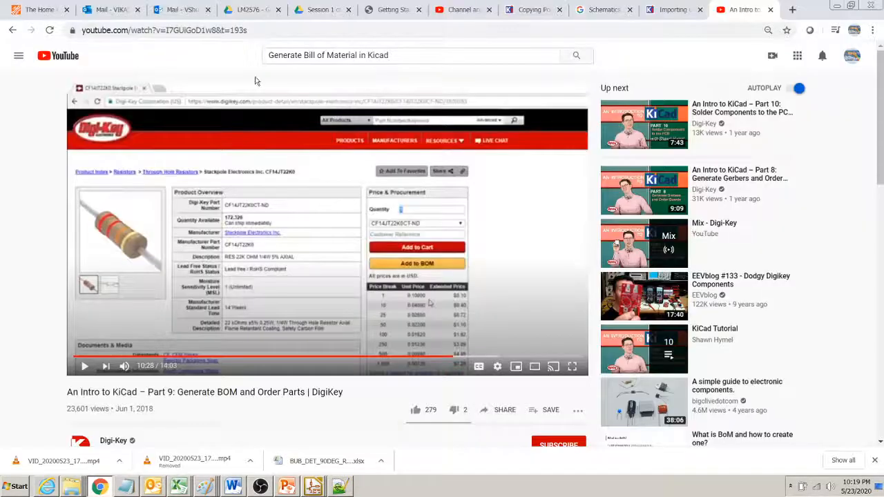
- Search digikey.com for 'Panasonic Resistor 0603 330' in a new Chrome tab
left_click(164, 30)
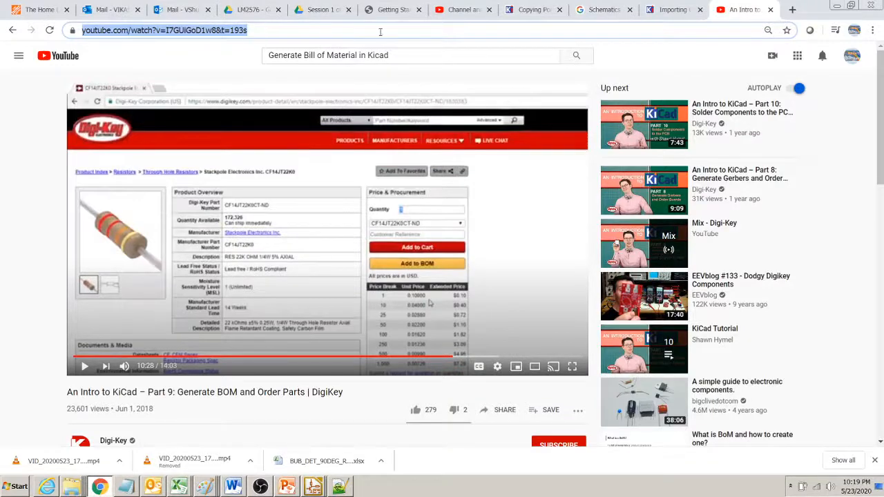
left_click(792, 9)
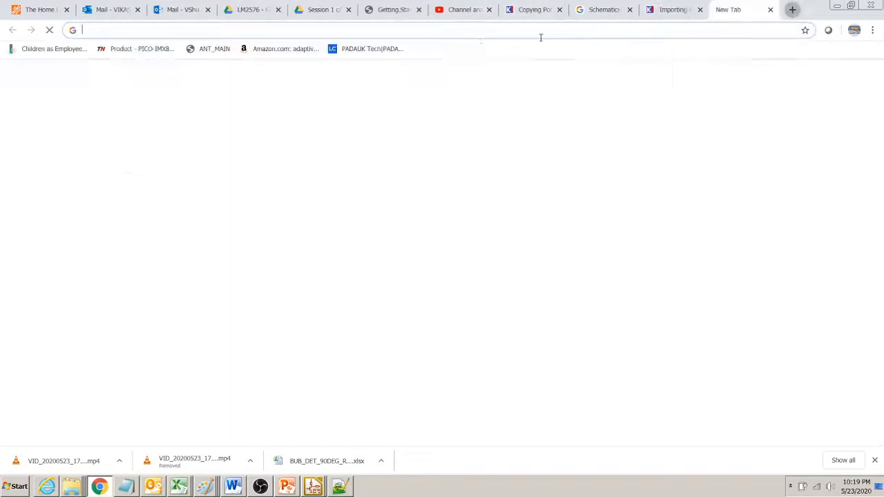
type("digikey.com")
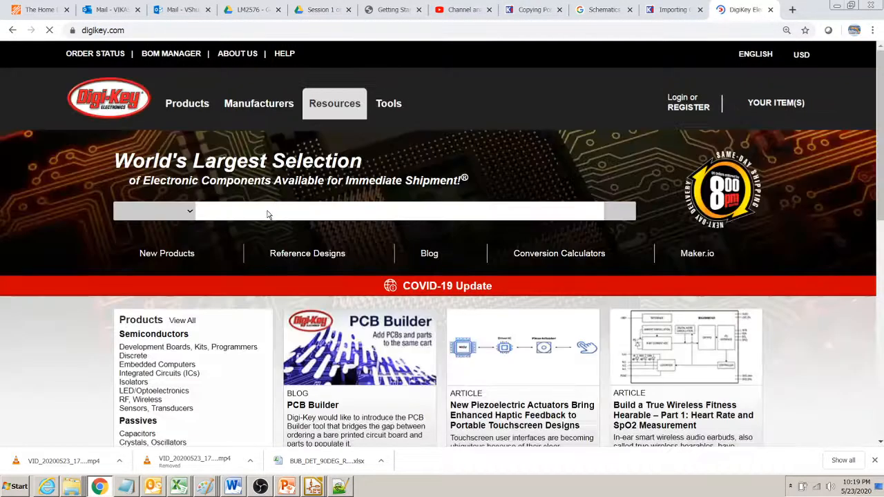
type("Panasonic Resistor 060")
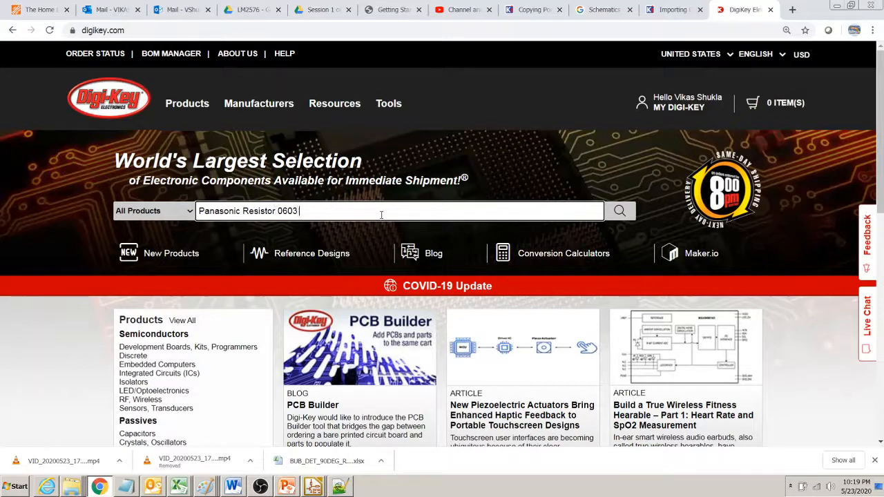
type("330")
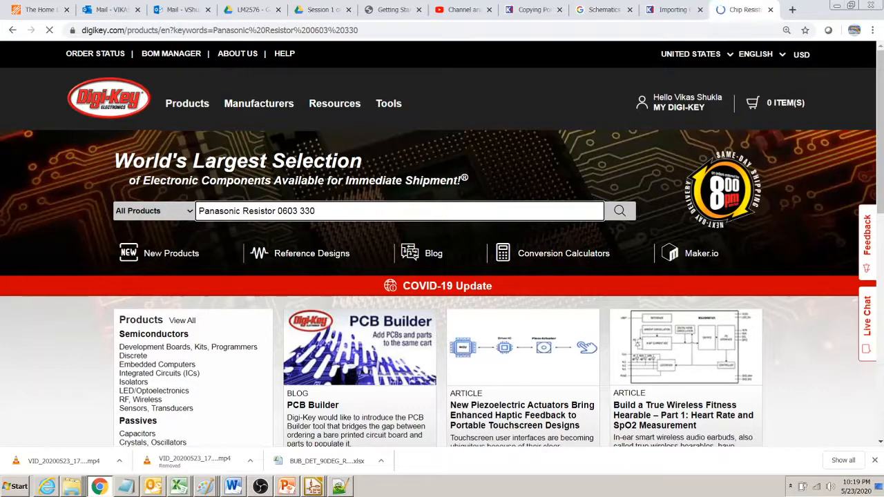
- Filter the DigiKey results to 330 Ohms resistance
left_click(619, 211)
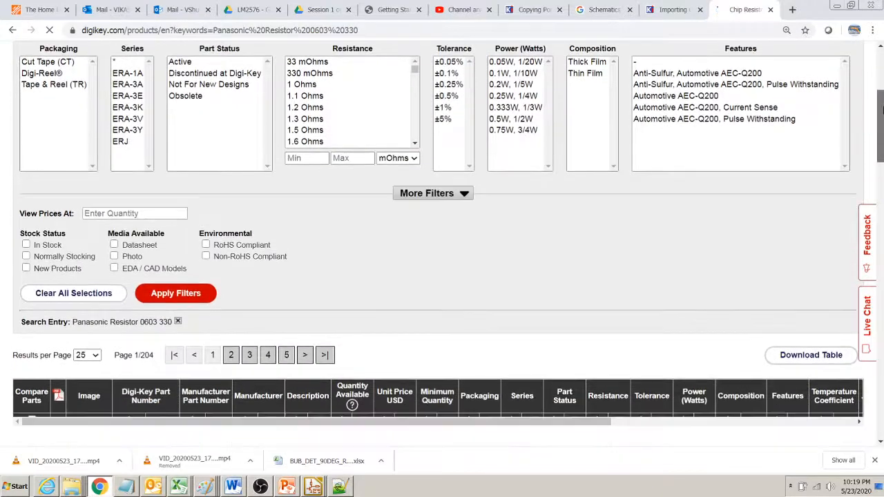
scroll("down", 3)
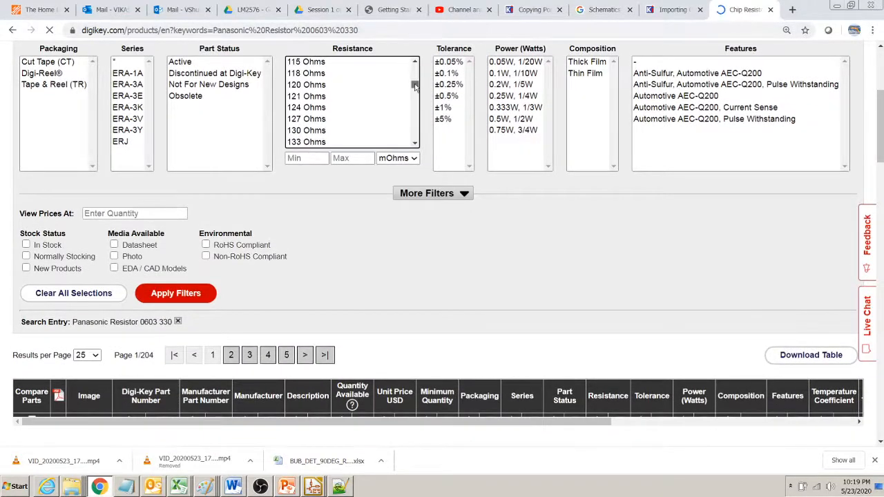
scroll("down", 3)
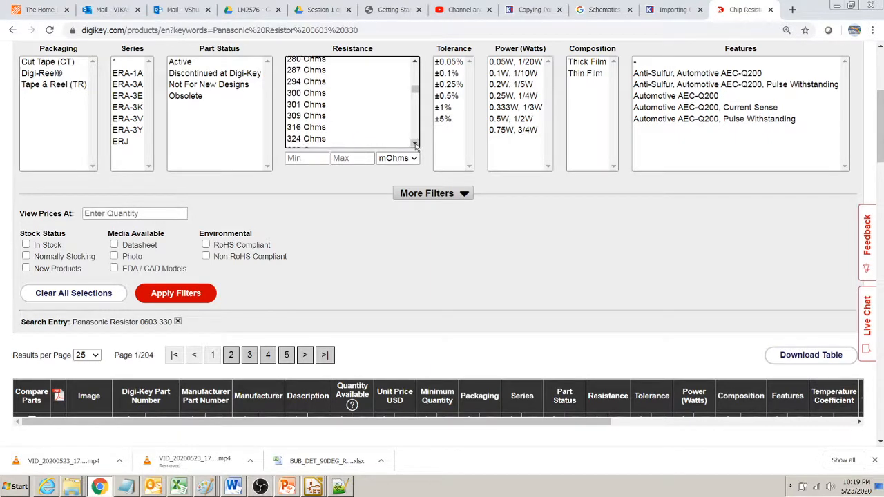
left_click(307, 110)
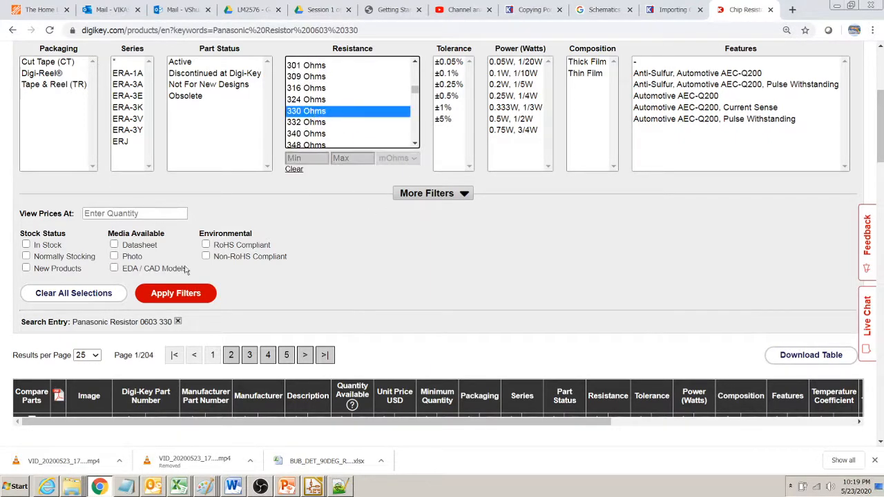
left_click(176, 293)
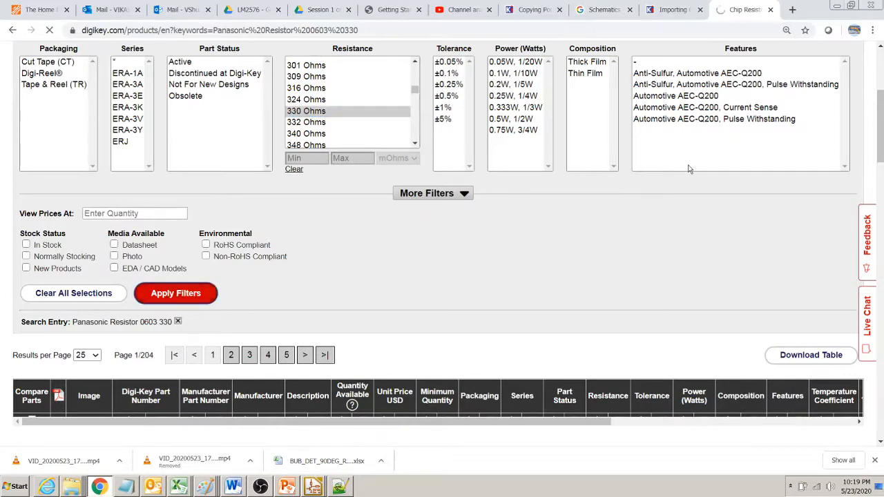
- Narrow the results further to ±5% tolerance and the 0603 package
left_click(176, 293)
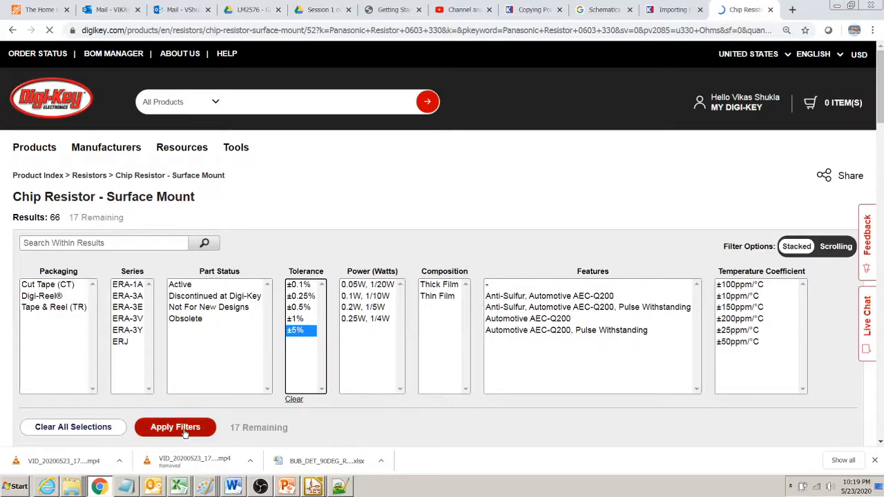
left_click(175, 427)
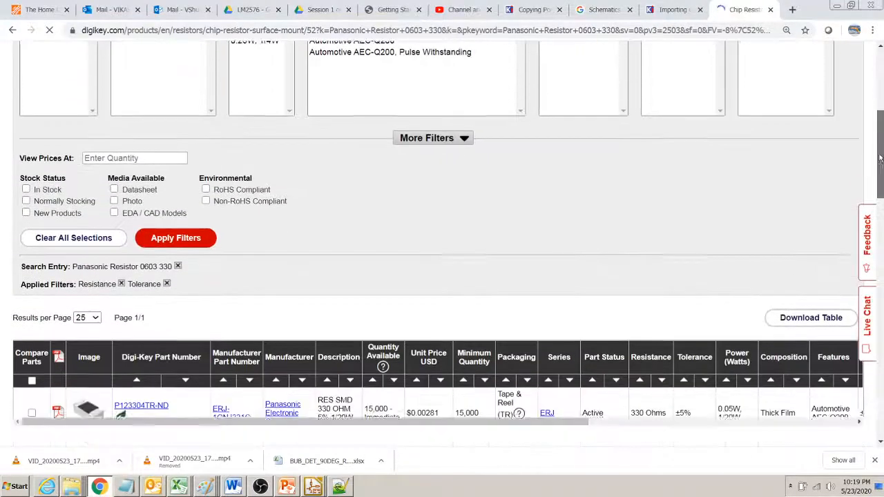
scroll("down", 3)
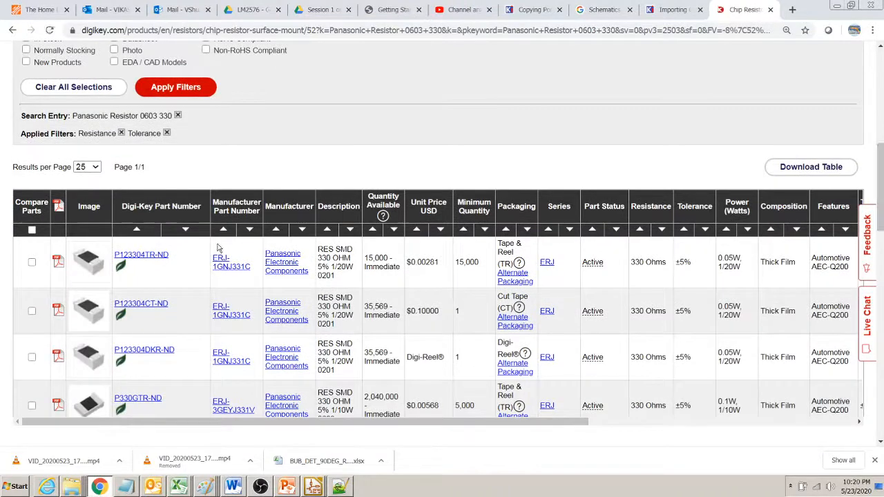
mouse_move(323, 290)
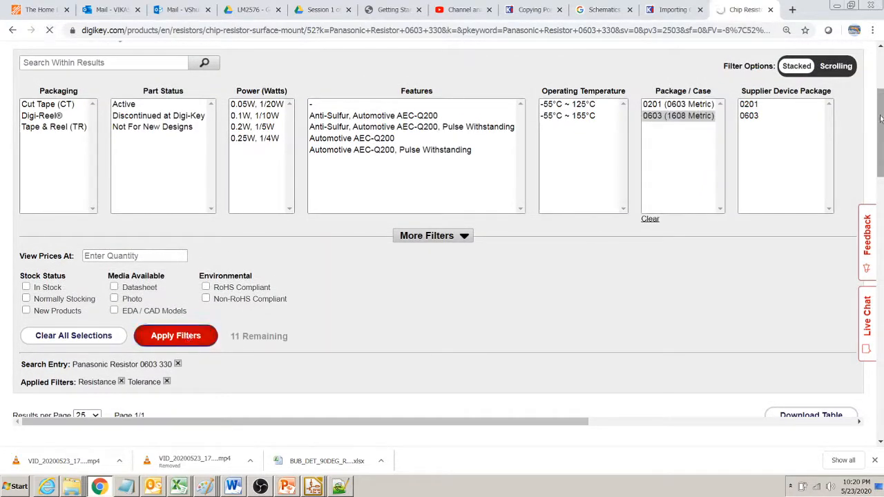
left_click(176, 335)
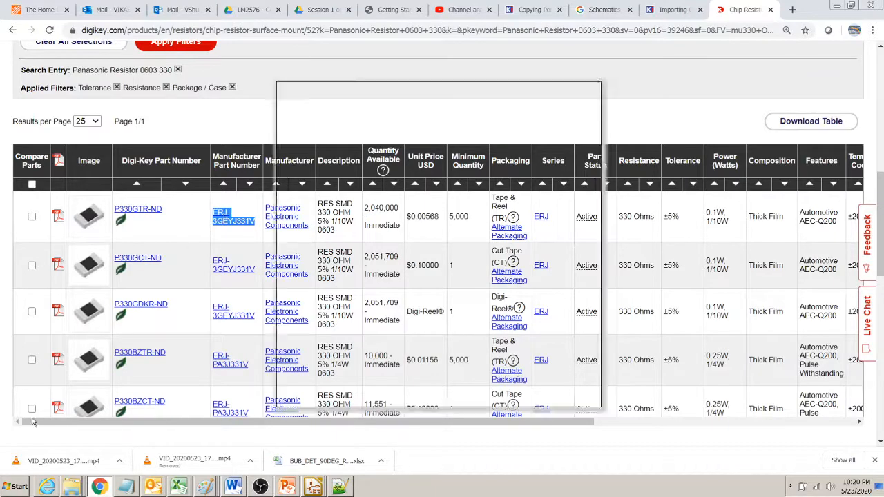
left_click(17, 485)
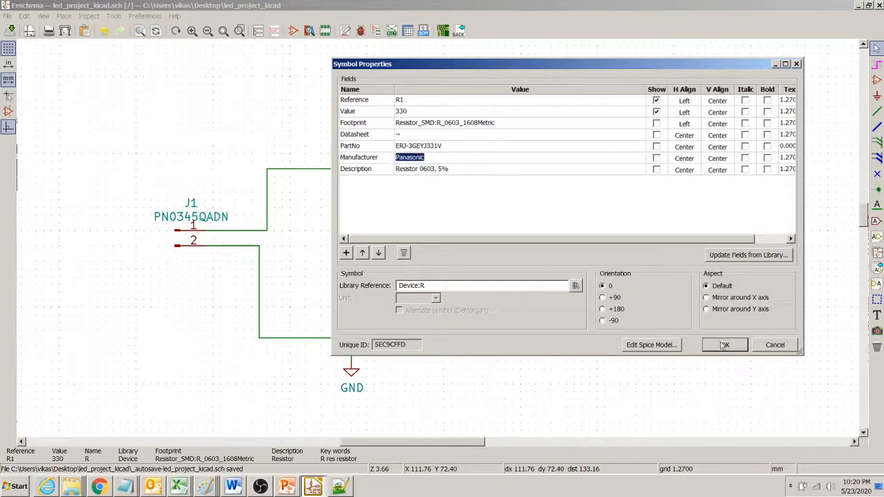
- Confirm R1's PartNo ERJ-3GEYJ331V, Manufacturer and Description fields with OK
left_click(725, 345)
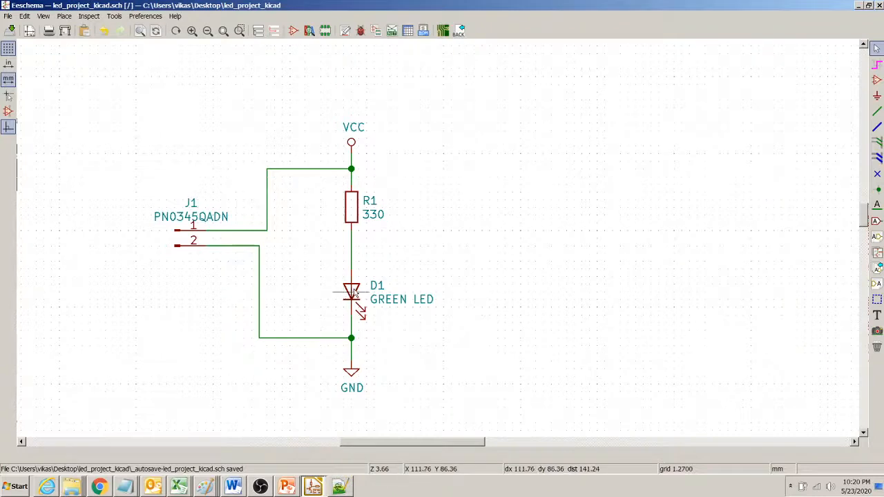
- Add PartNo 'DoNotKnow' and an empty Manufacturer field to LED D1
double_click(351, 290)
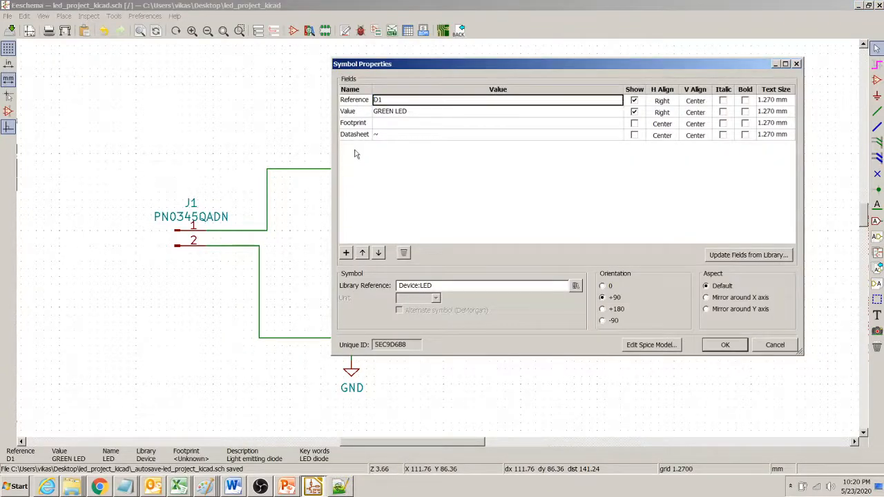
left_click(345, 253)
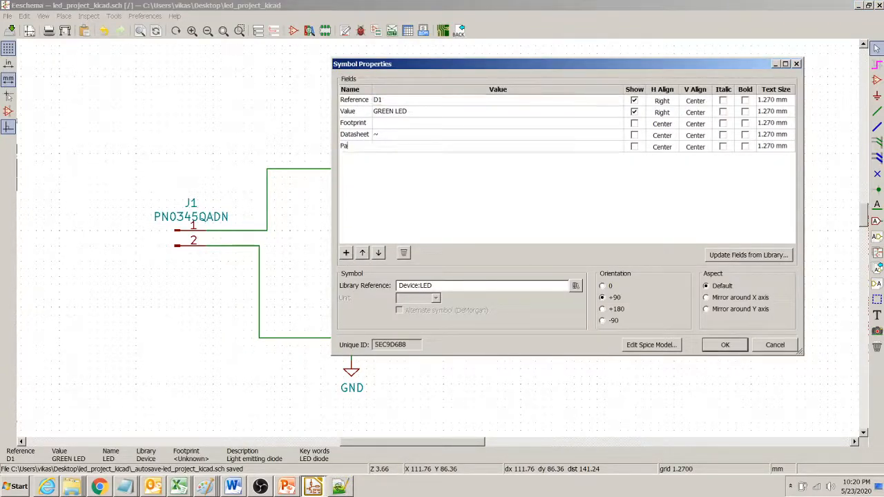
left_click(352, 146)
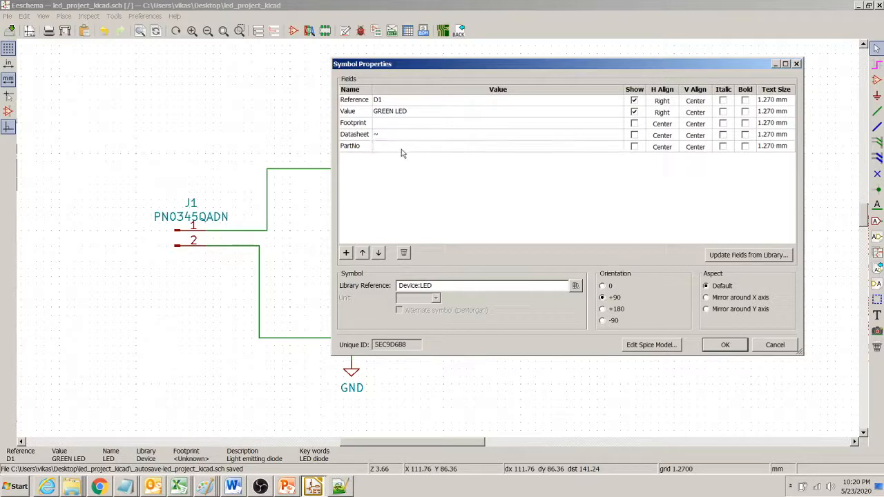
type("DoNOtKnow")
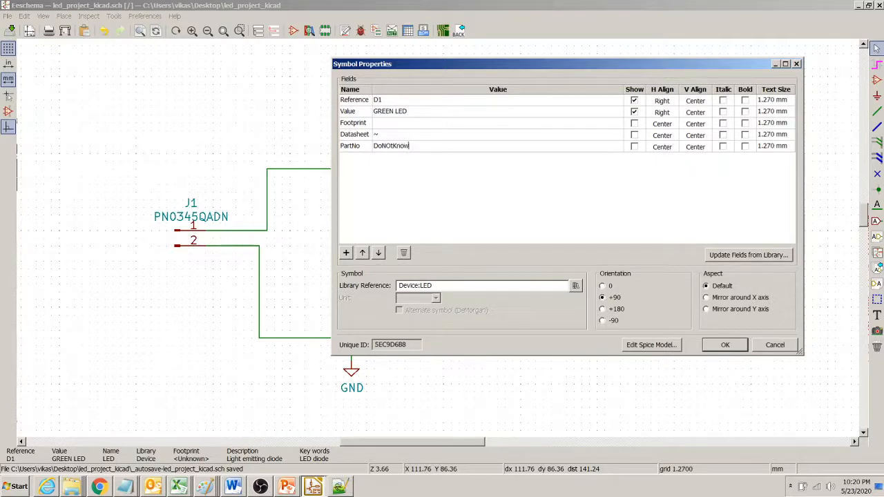
left_click(497, 146)
type("Manufactu")
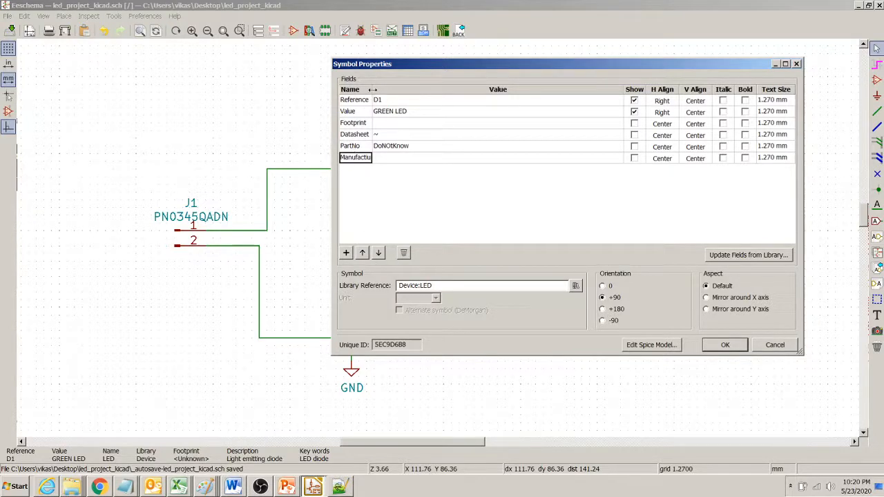
- Add Description 'LED 0603 SM Green' to D1 and confirm the properties
left_click(346, 253)
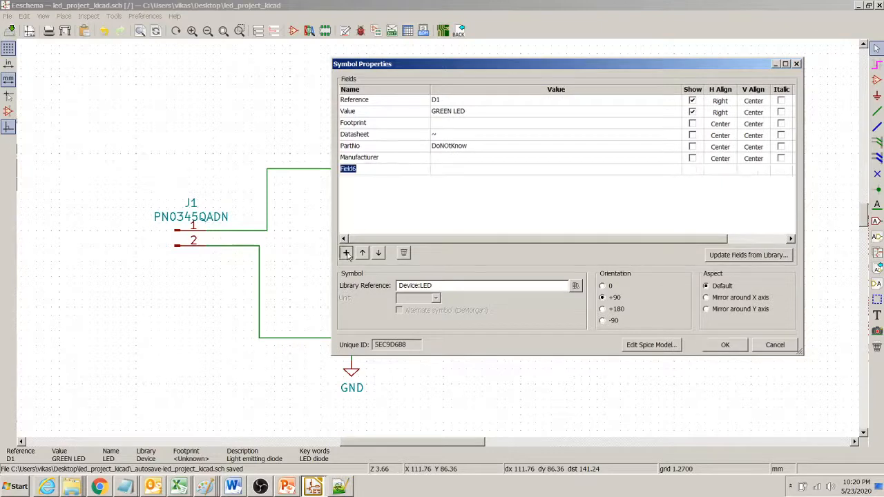
left_click(346, 252)
type("Description")
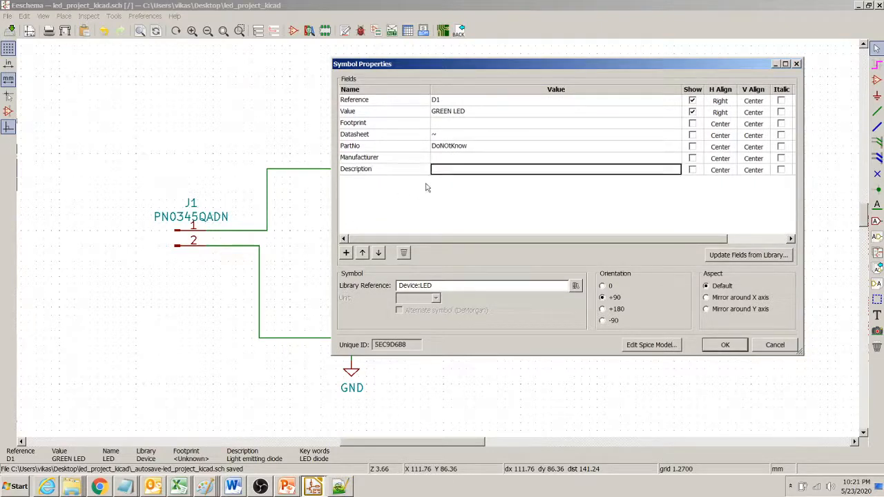
type("LED 0603 S")
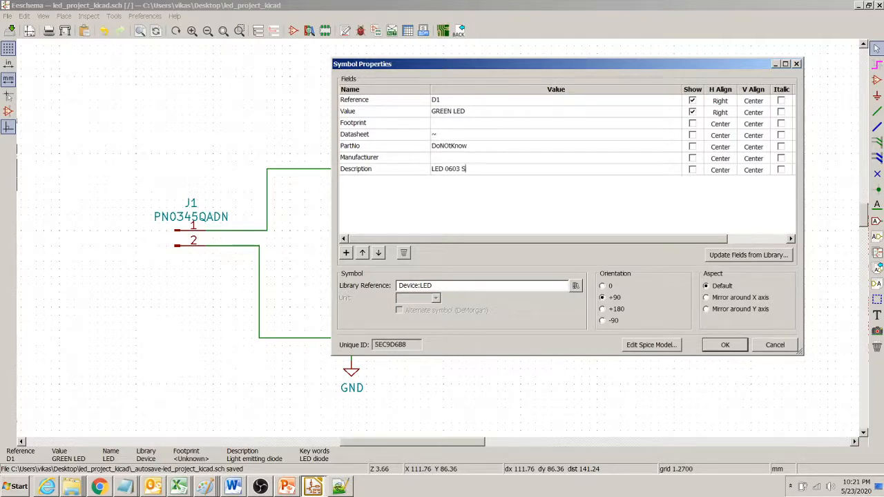
type("M Green")
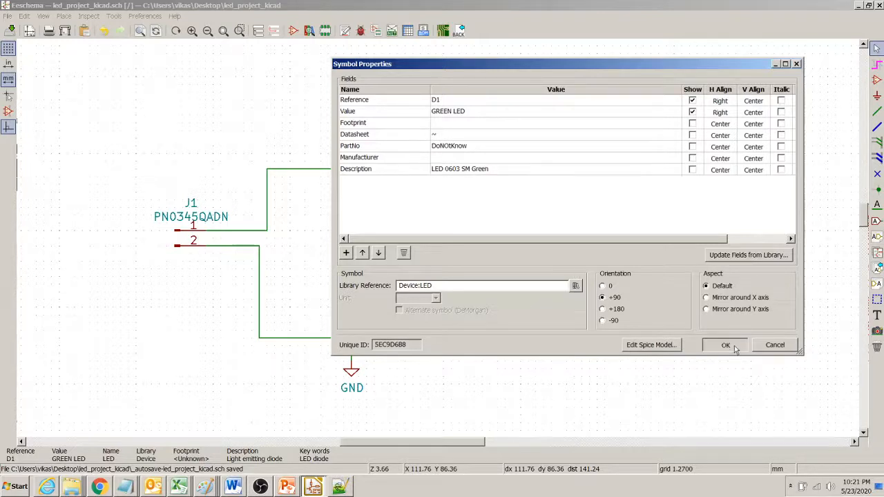
left_click(725, 344)
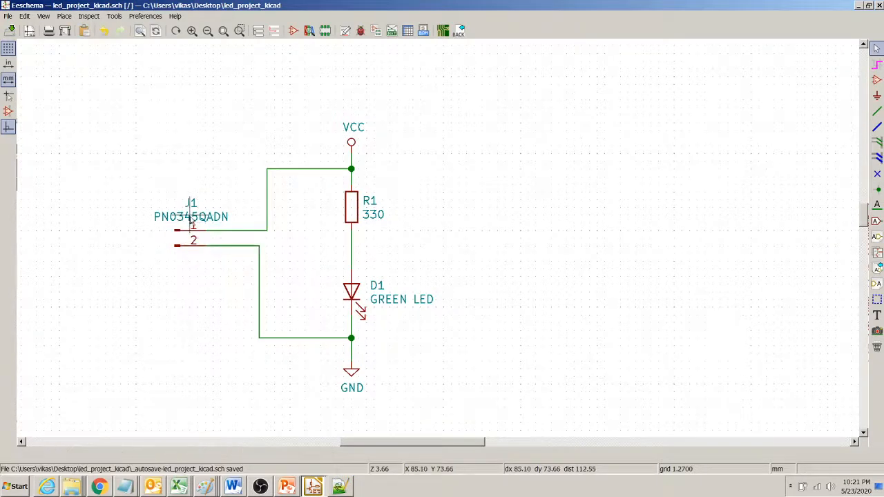
double_click(192, 216)
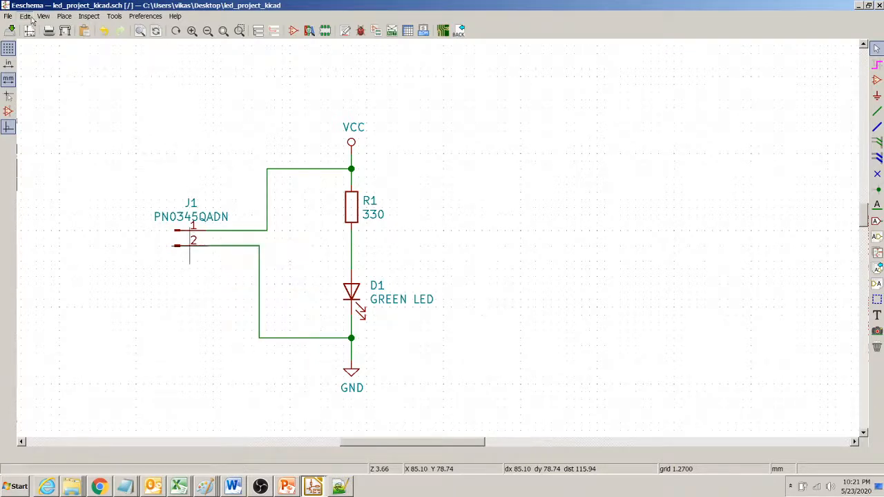
left_click(25, 16)
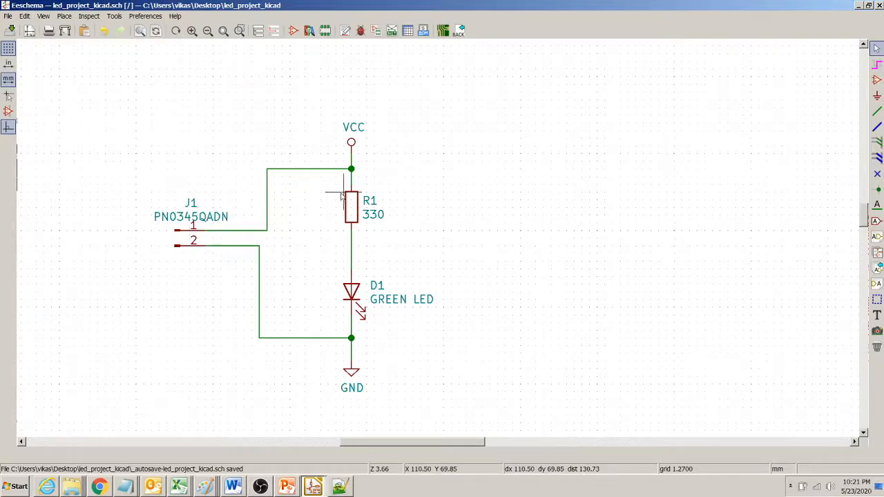
double_click(351, 208)
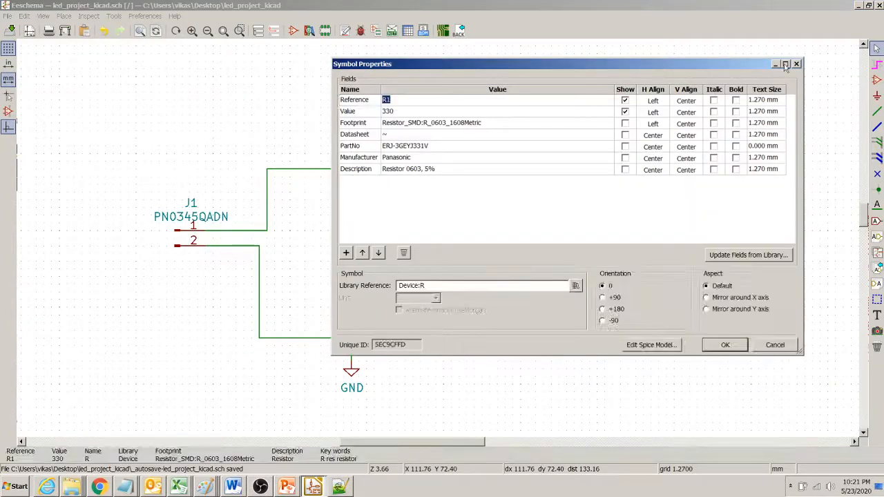
left_click(725, 344)
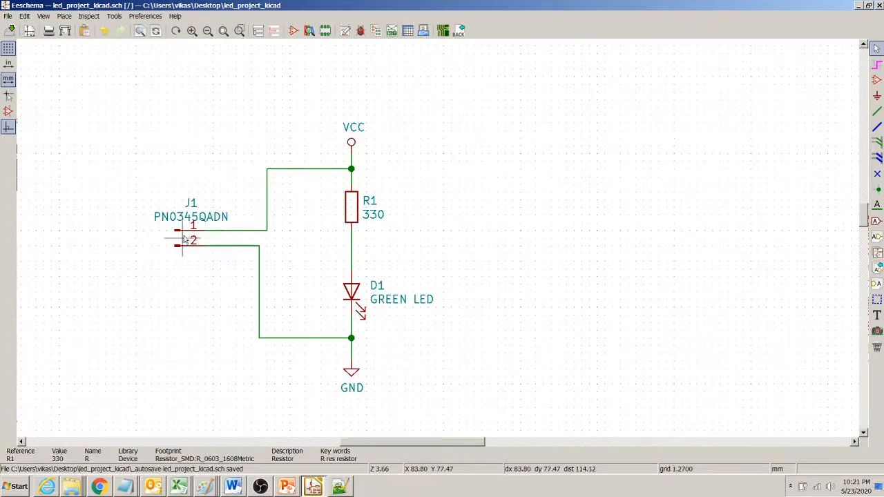
- Add PartNo and Manufacturer 'Some Chinese' fields to connector J1
double_click(191, 239)
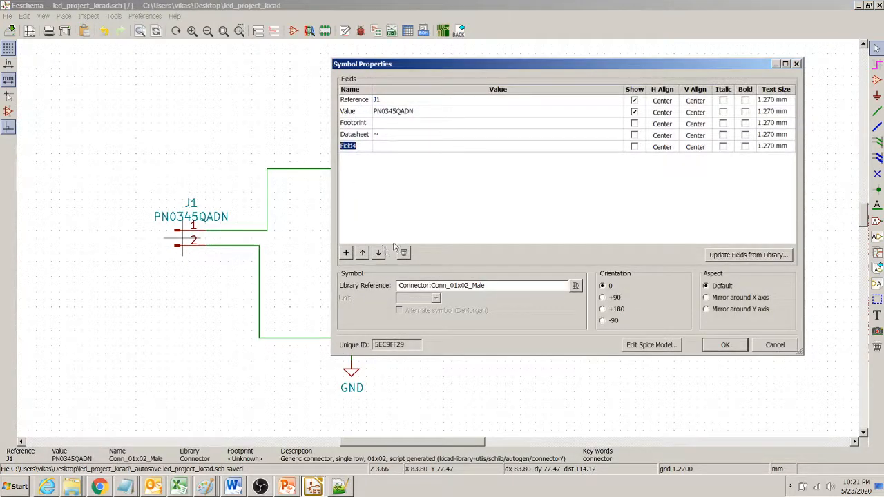
type("PartNo")
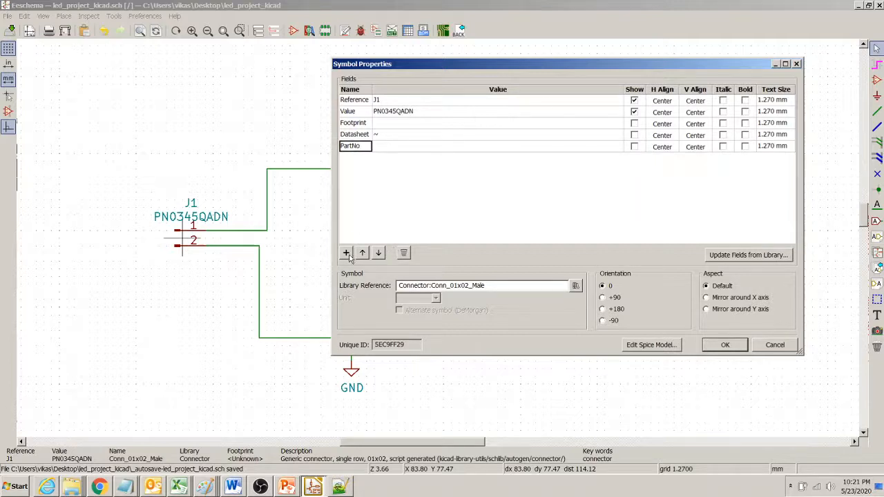
type("Mabu")
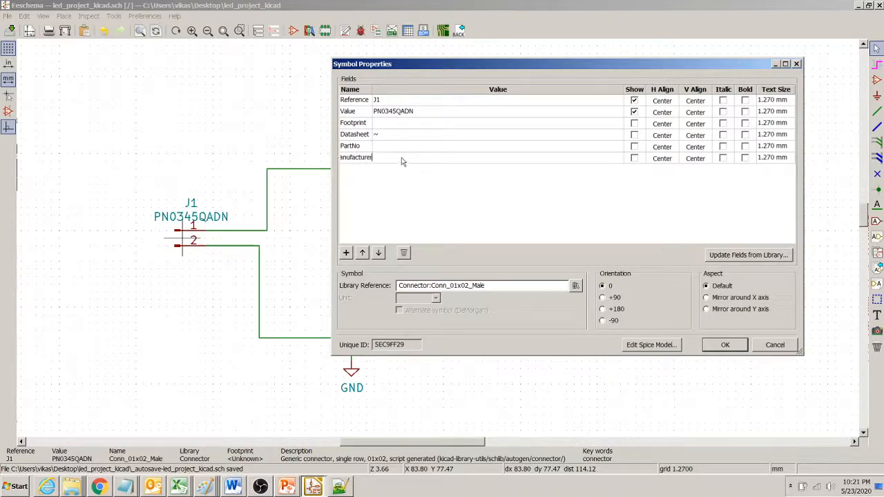
type("Som")
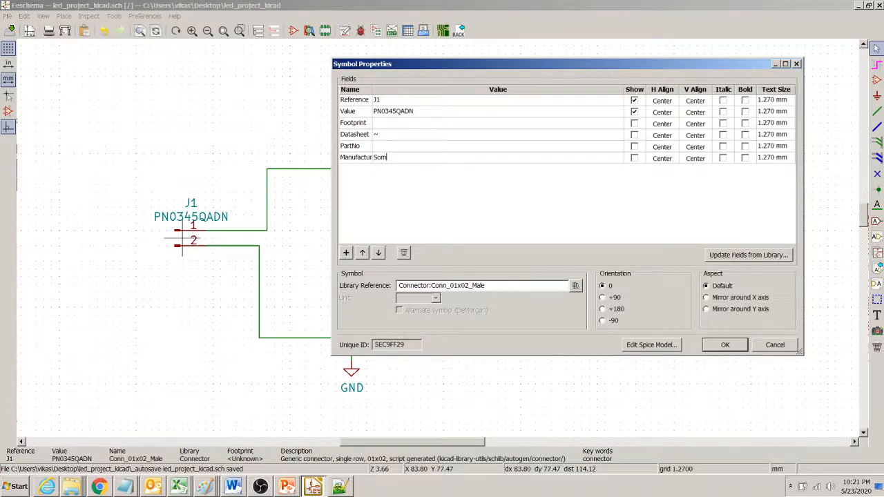
type("Some Chinese")
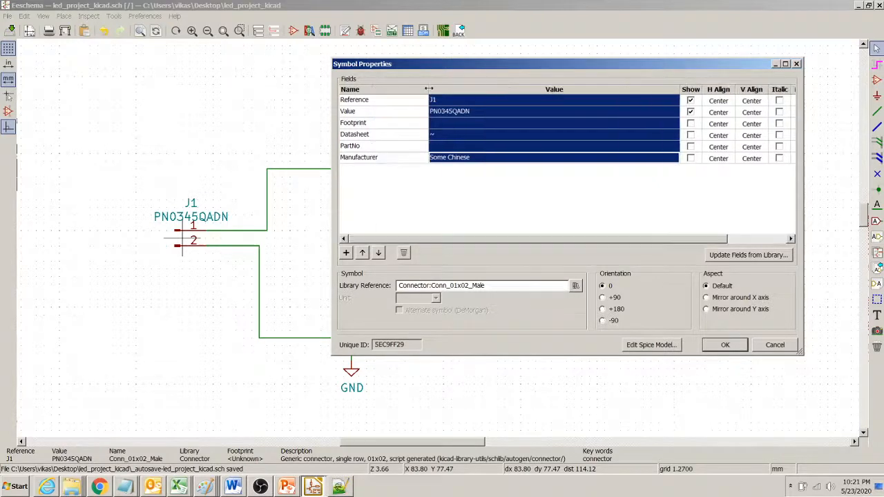
- Add Description 'Cheap Chinese two Pin Header', set PartNo to TBD1, and confirm
left_click(346, 253)
type("Description")
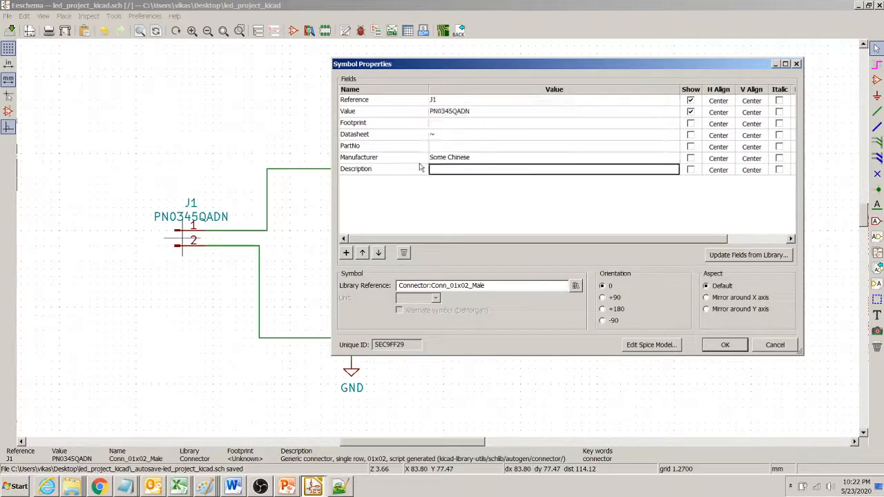
type("Cheap C")
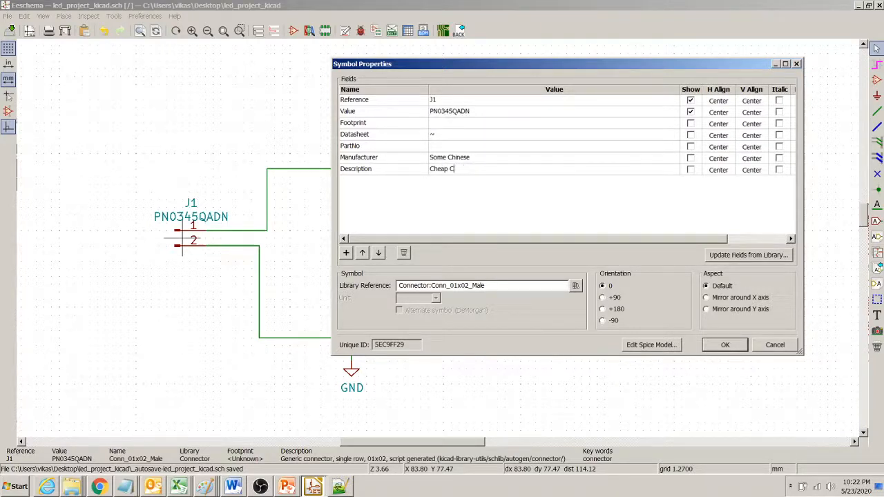
type("hinese two Pin")
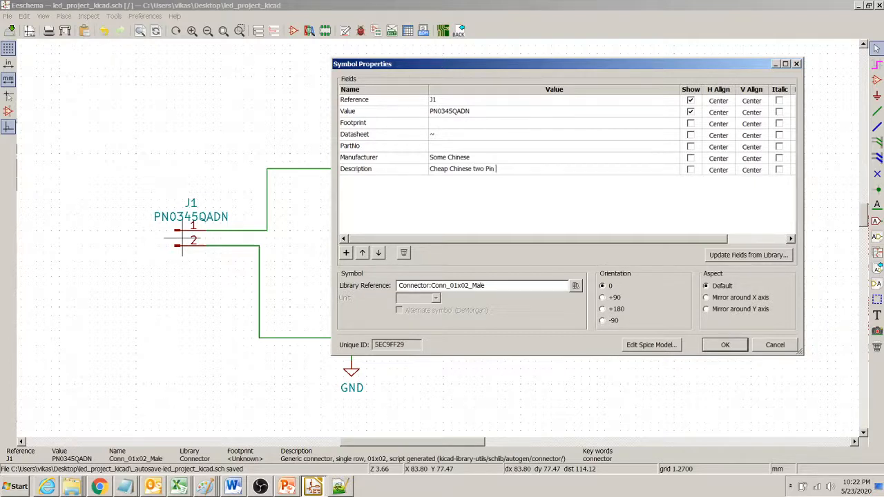
type("Header")
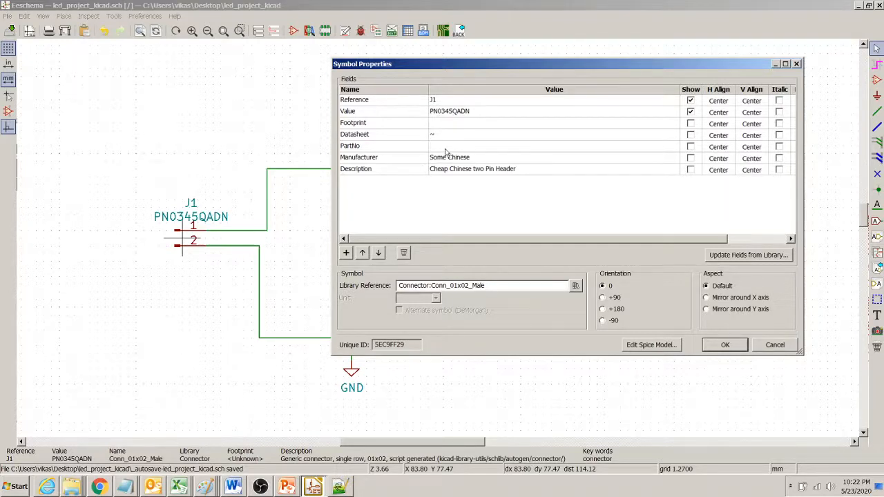
type("TBD1")
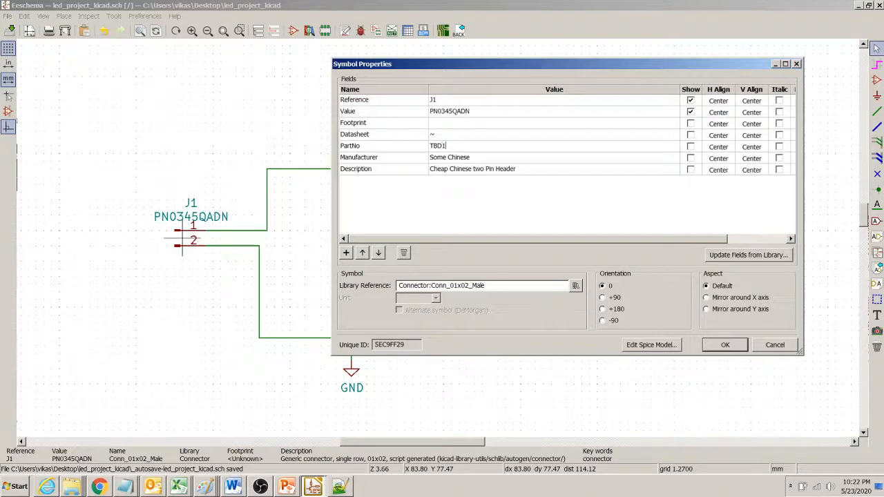
left_click(724, 344)
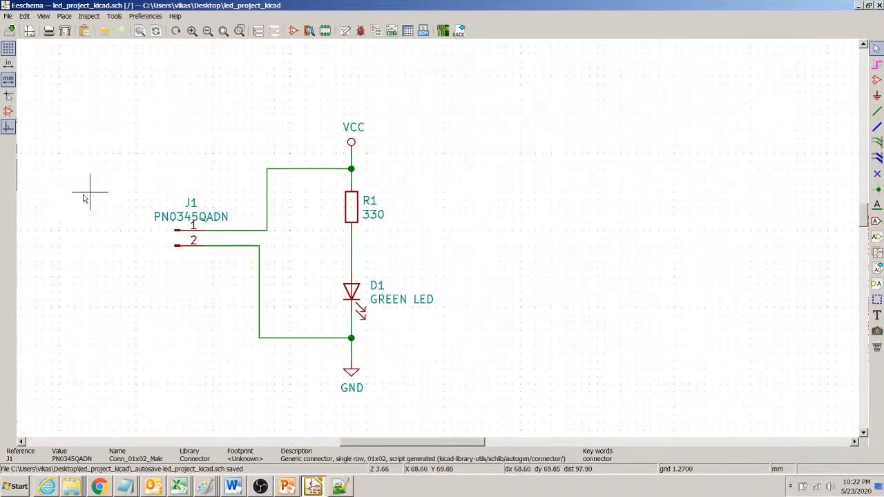
mouse_move(343, 207)
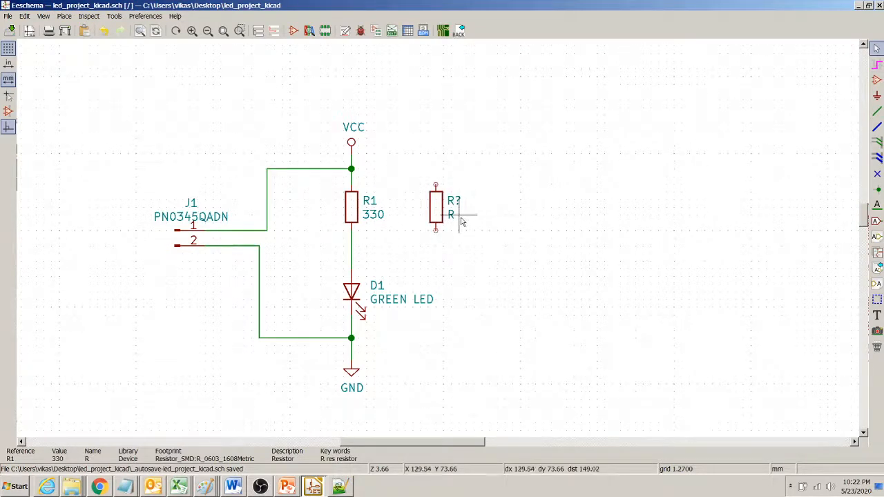
double_click(435, 207)
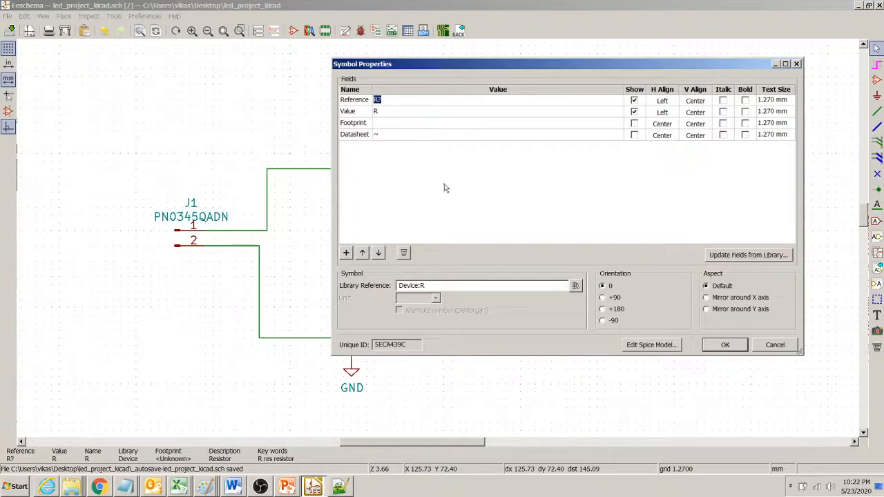
left_click(725, 345)
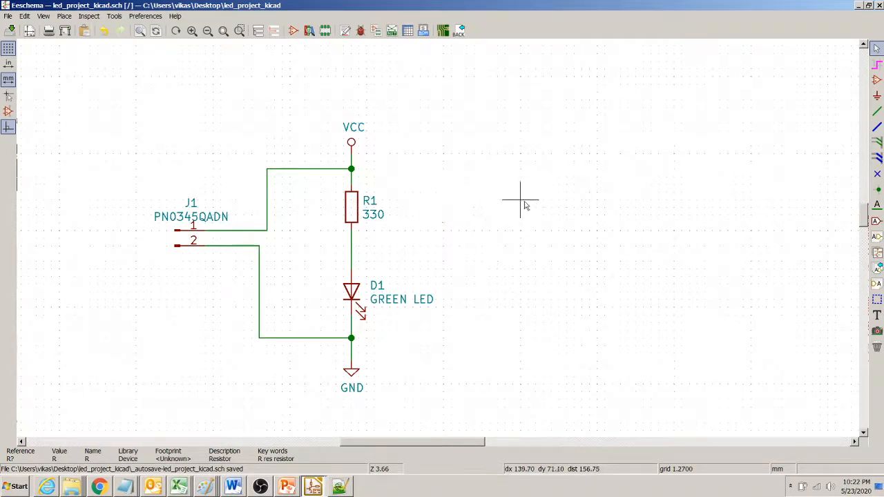
mouse_move(159, 277)
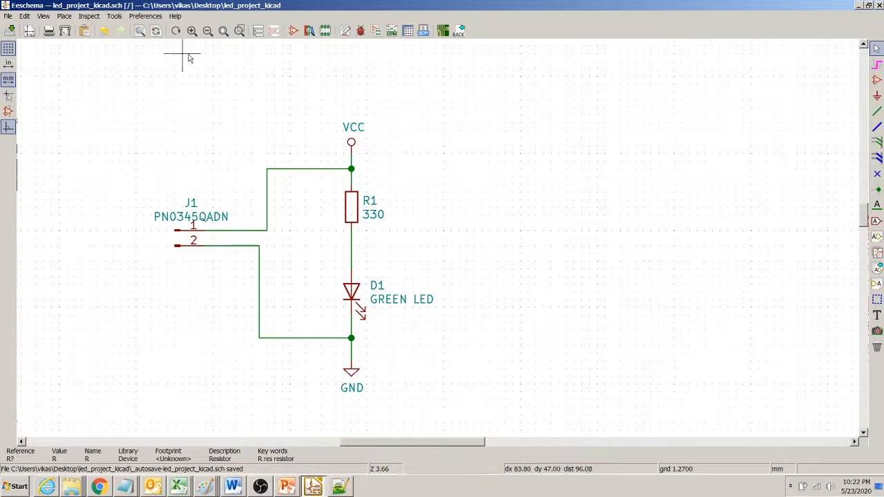
- Open Generate Bill of Materials from Tools and select the bom2grouped_csv plugin
left_click(115, 16)
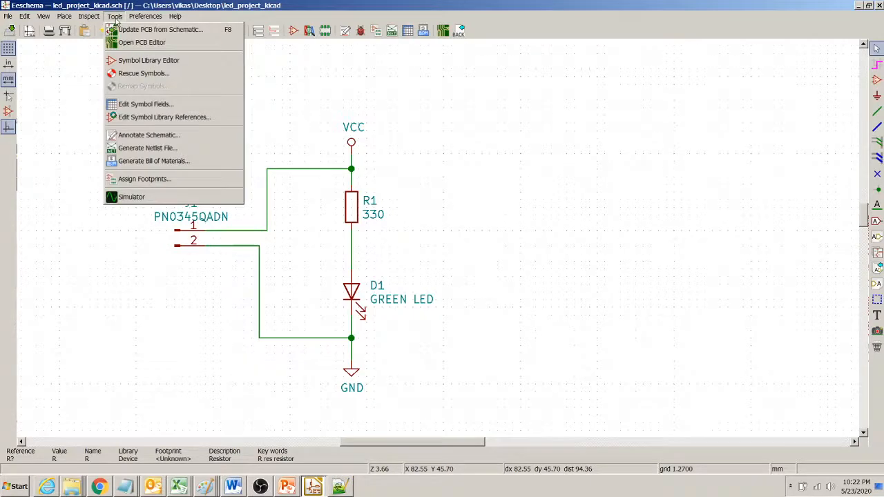
mouse_move(145, 104)
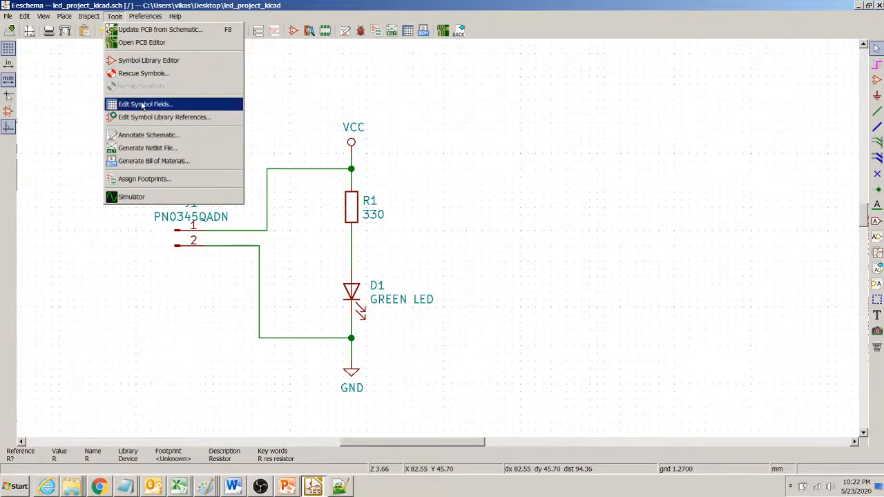
left_click(154, 161)
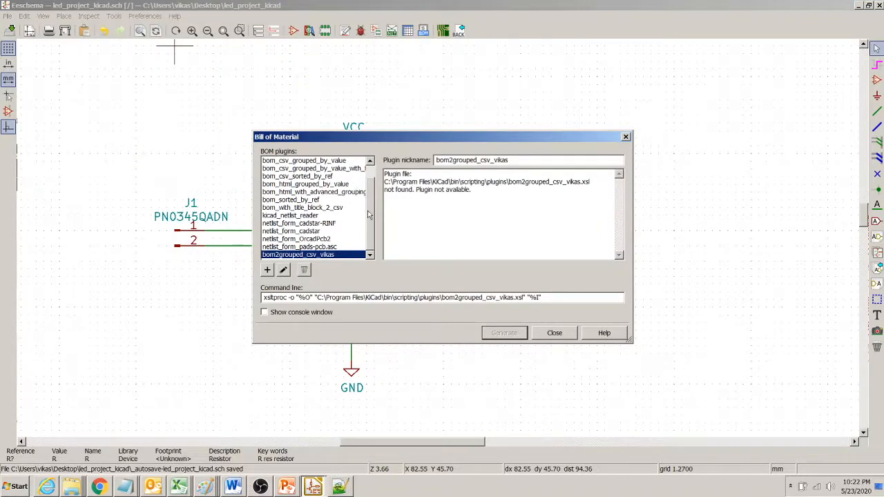
mouse_move(351, 257)
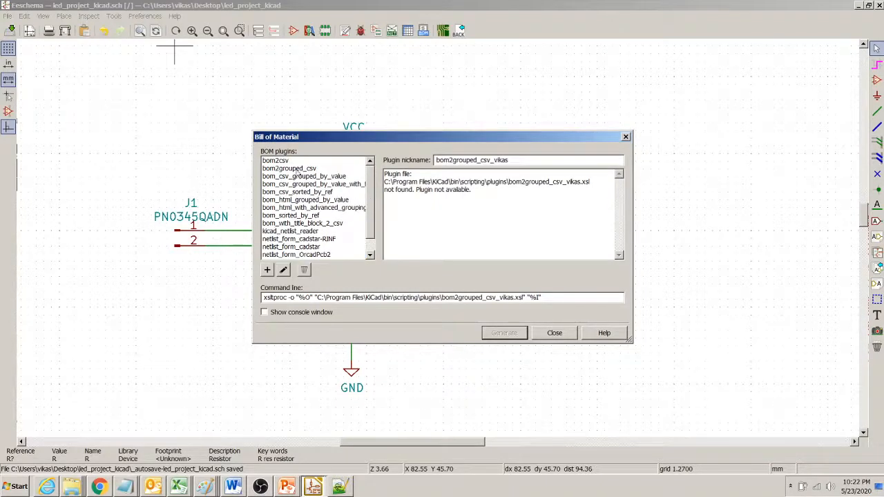
left_click(289, 168)
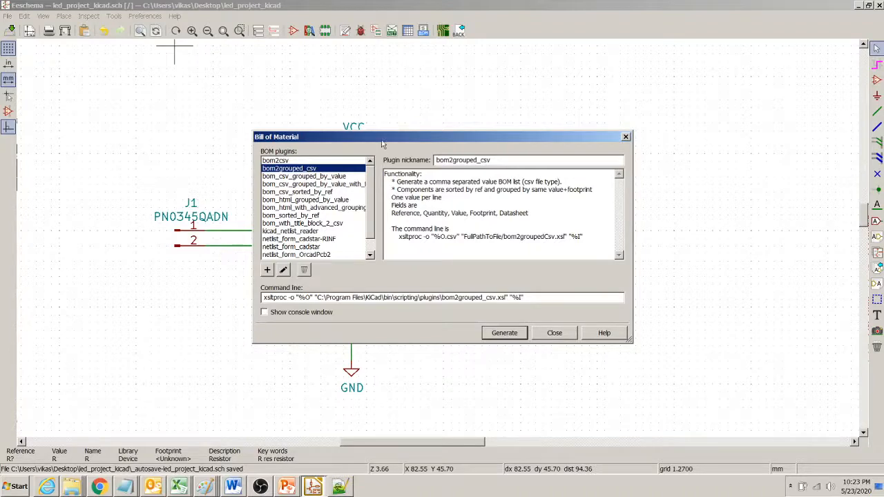
left_click_drag(380, 136, 529, 128)
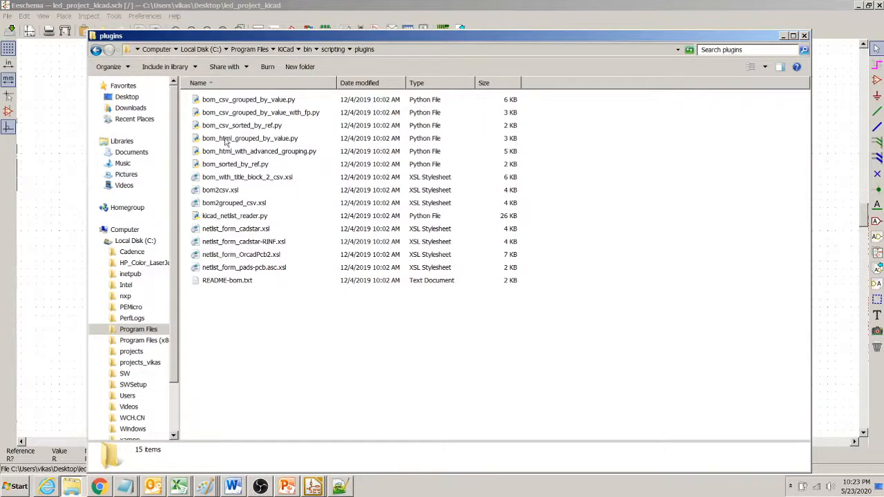
mouse_move(228, 206)
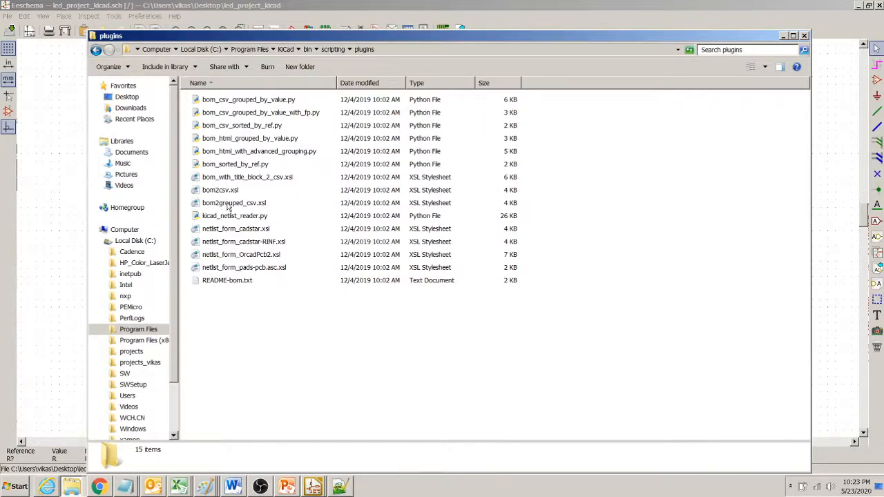
- Duplicate bom2grouped_csv.xsl in the plugins folder and rename the copy
left_click(234, 202)
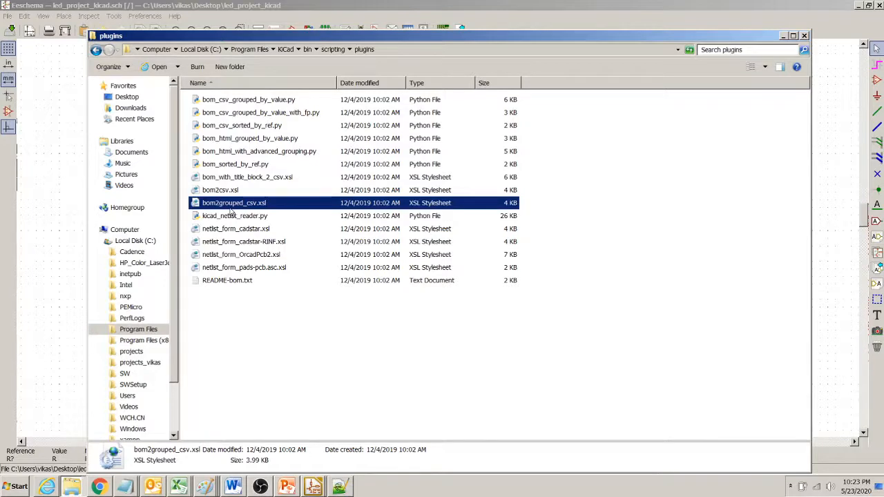
mouse_move(281, 312)
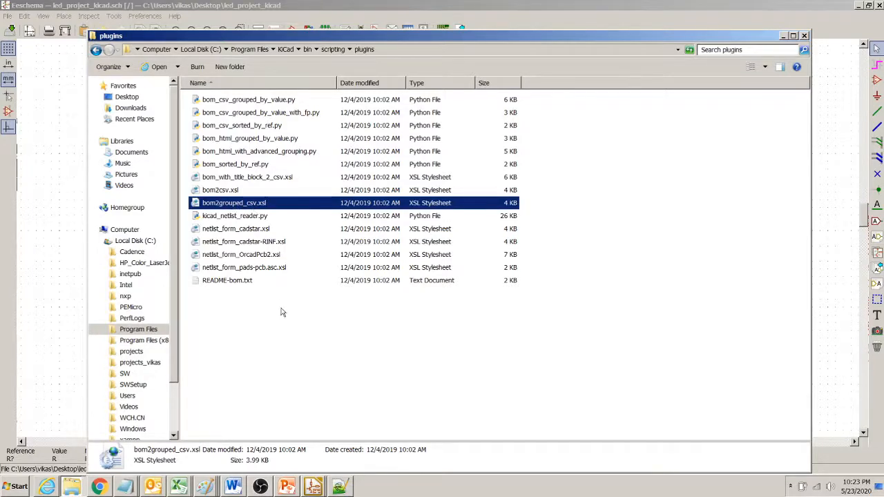
mouse_move(321, 343)
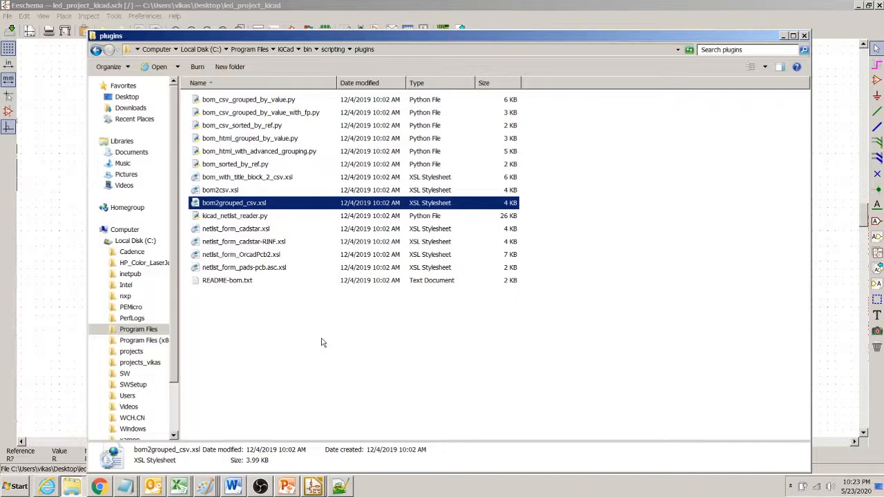
mouse_move(321, 335)
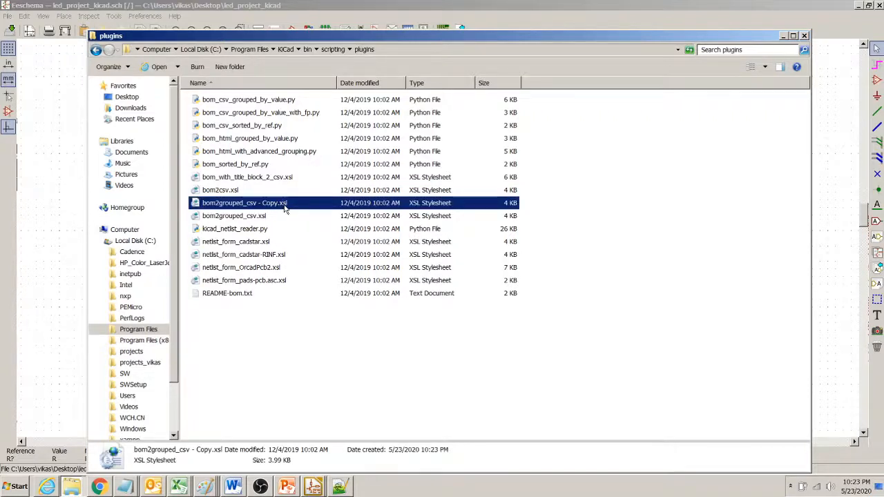
left_click(244, 203)
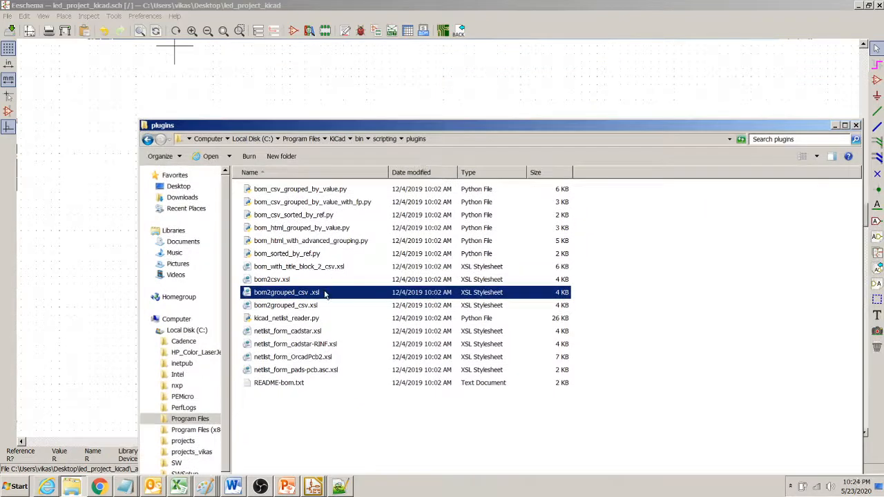
left_click(287, 292)
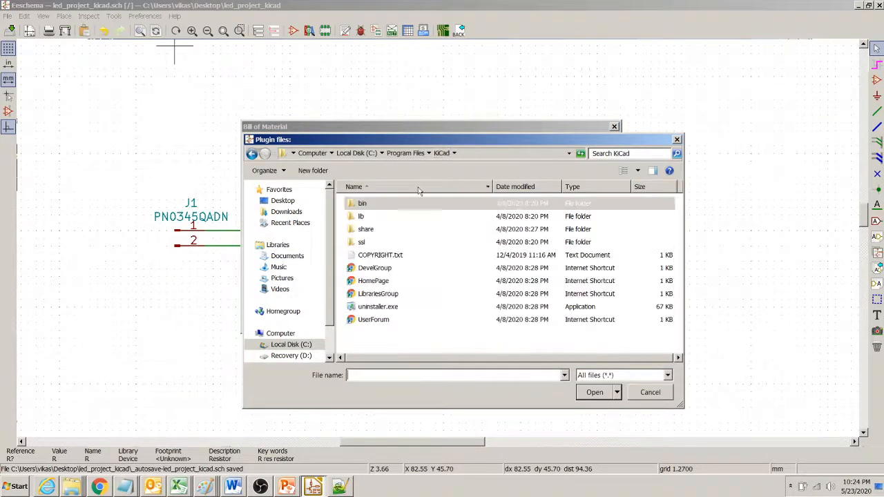
- Register the new .xsl from bin\scripting\plugins as plugin 'bom2grouped_csv_my_script'
left_click(363, 203)
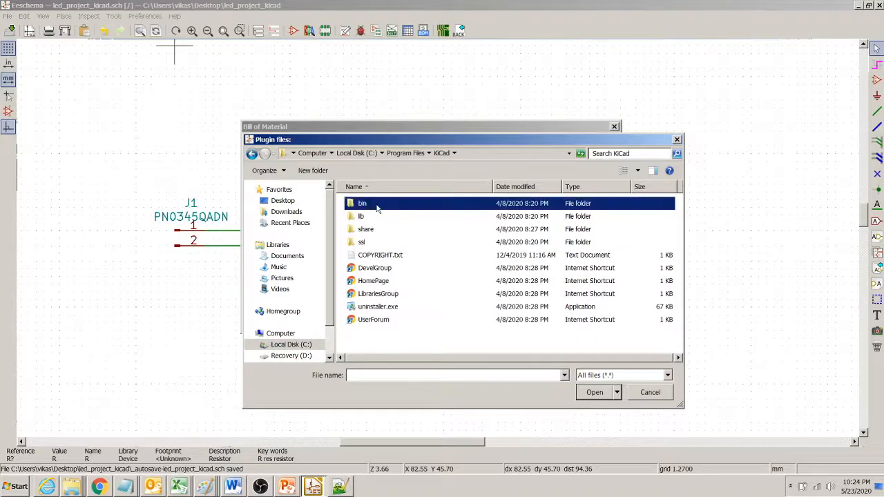
double_click(362, 203)
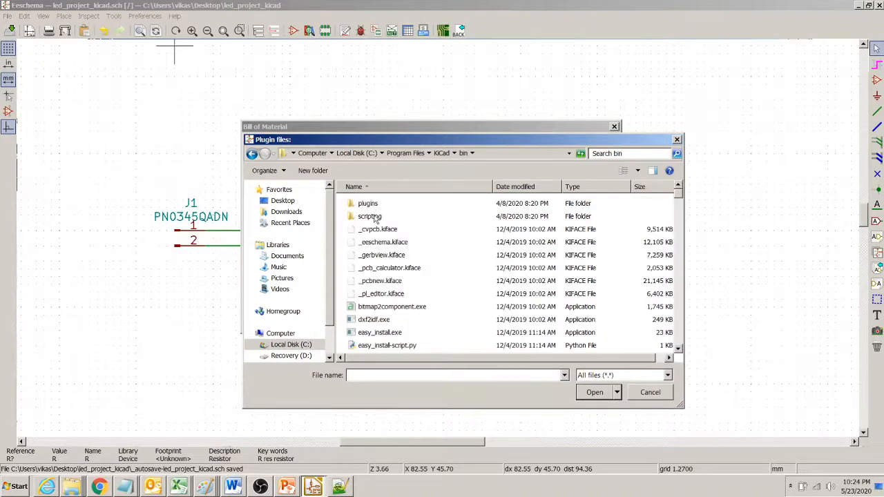
double_click(368, 217)
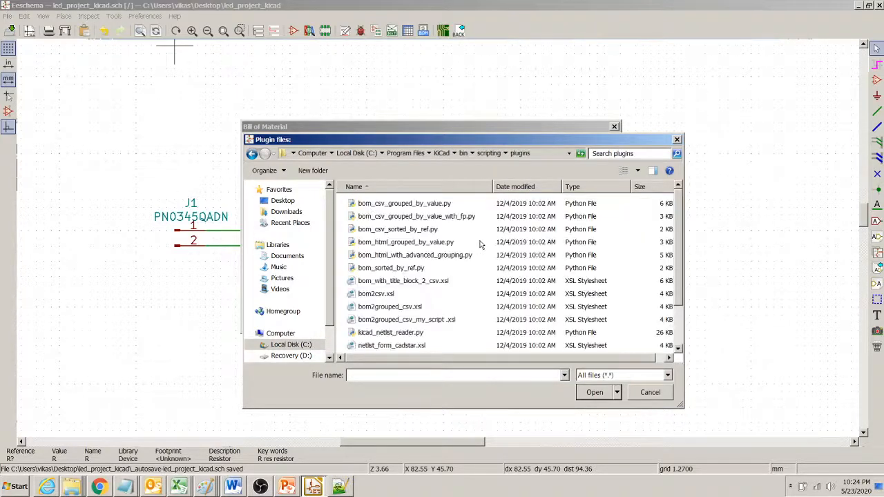
mouse_move(637, 243)
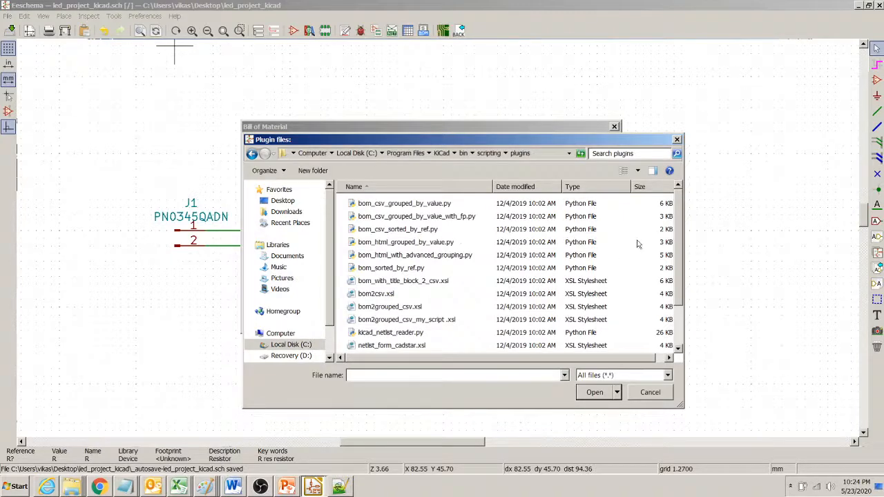
scroll("down", 3)
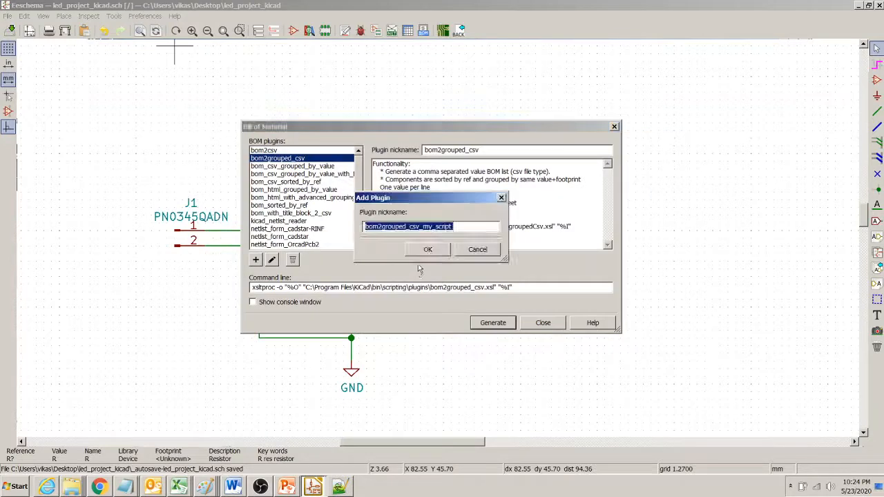
left_click(427, 250)
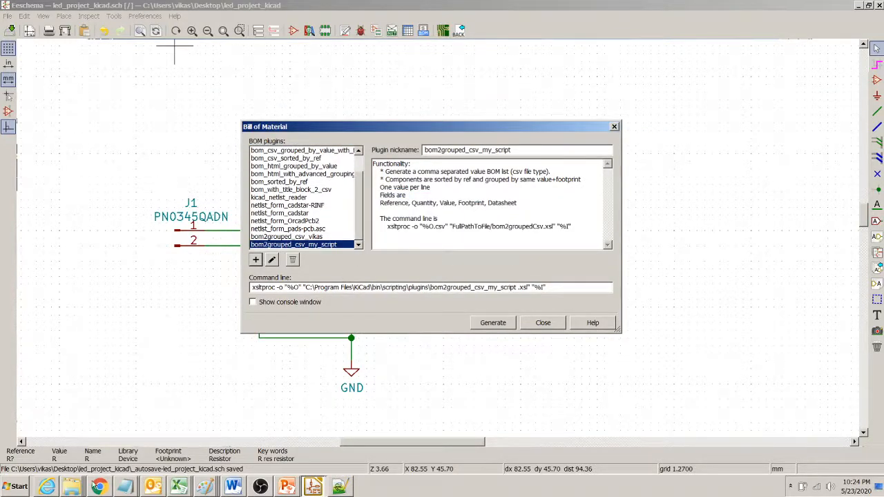
mouse_move(68, 434)
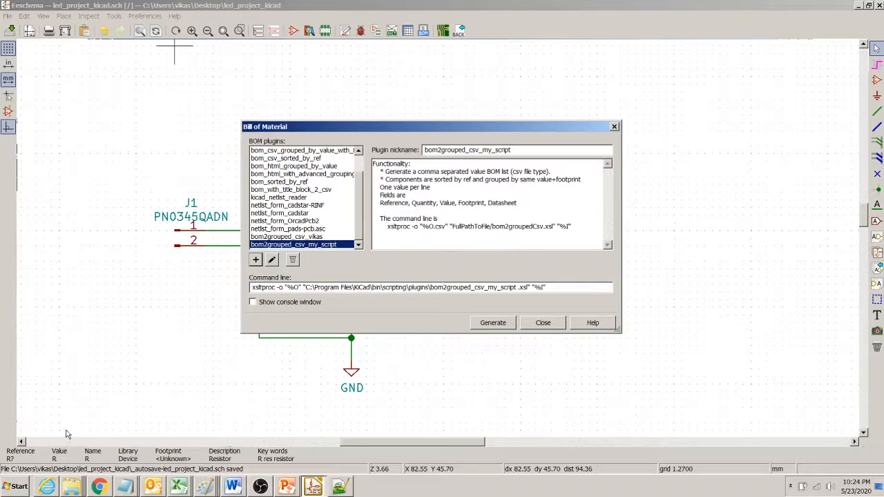
- Open bom2grouped_csv_my_script.xsl in Notepad++ and scroll through its template code
right_click(290, 305)
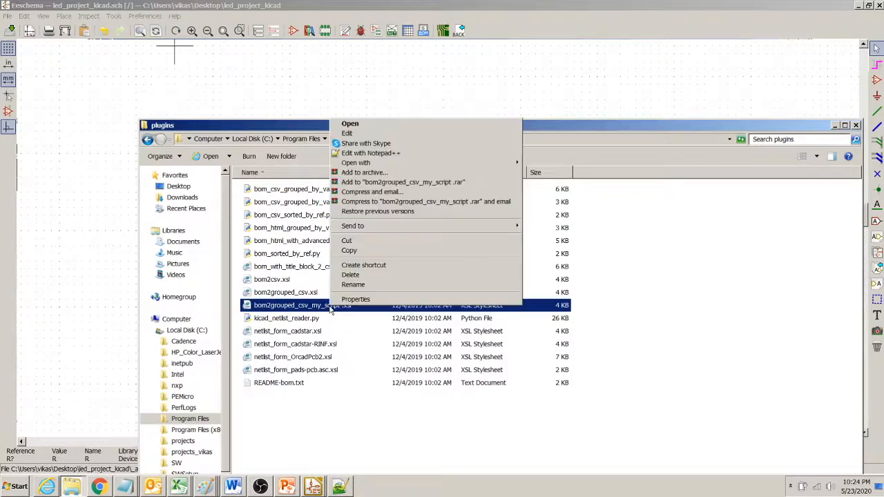
left_click(371, 152)
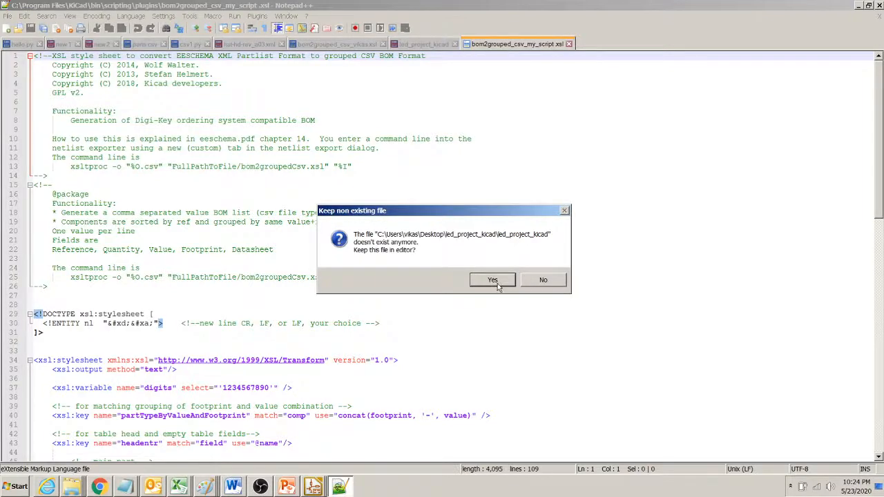
left_click(492, 280)
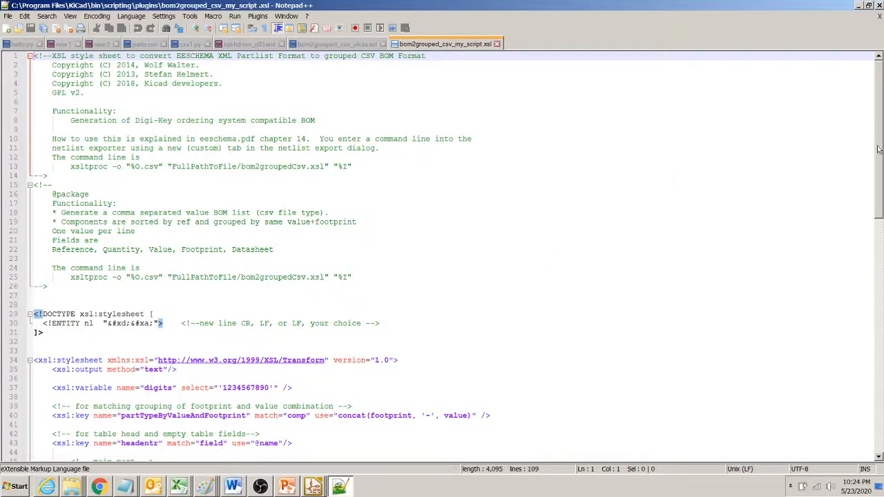
scroll("down", 3)
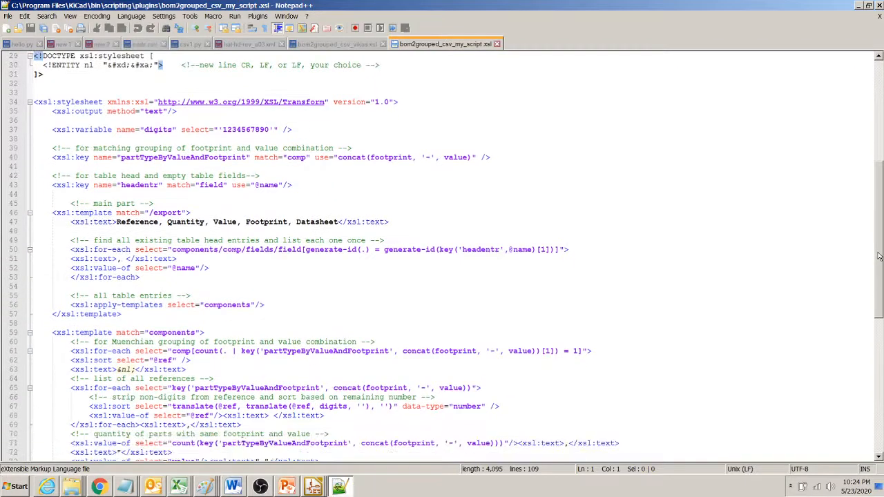
scroll("down", 3)
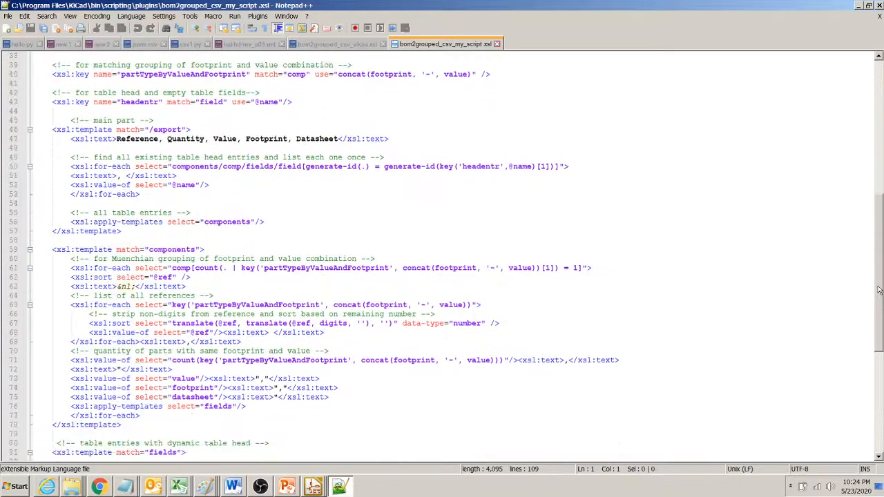
scroll("down", 3)
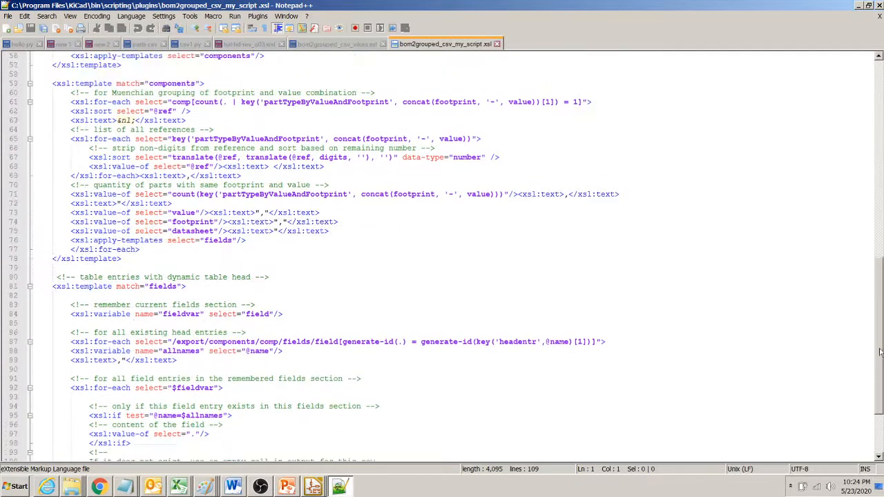
scroll("down", 3)
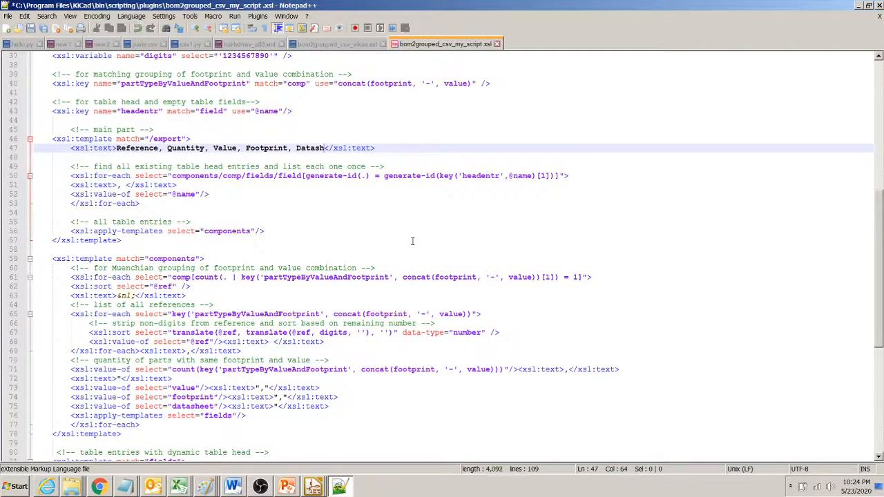
- Replace 'Datasheet' in the header text with 'Part No, Manufacturer, Description'
key("BackSpace")
type("Part No")
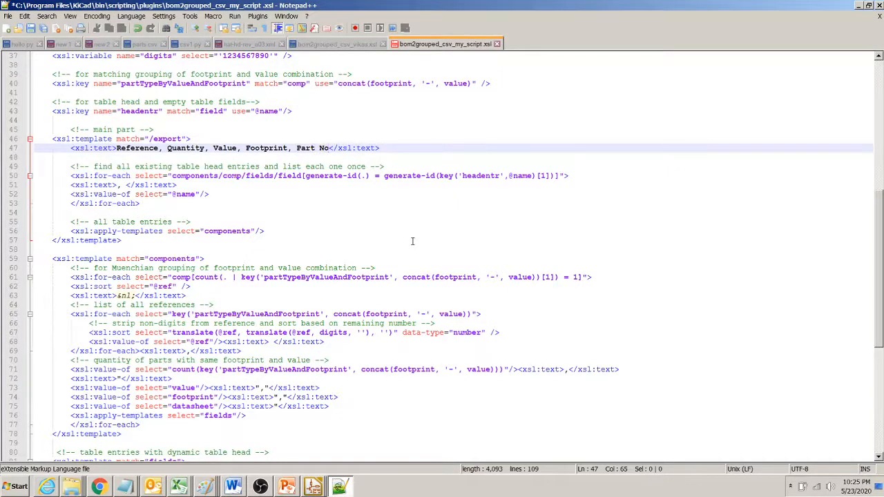
type(", Manufacturer, Descript")
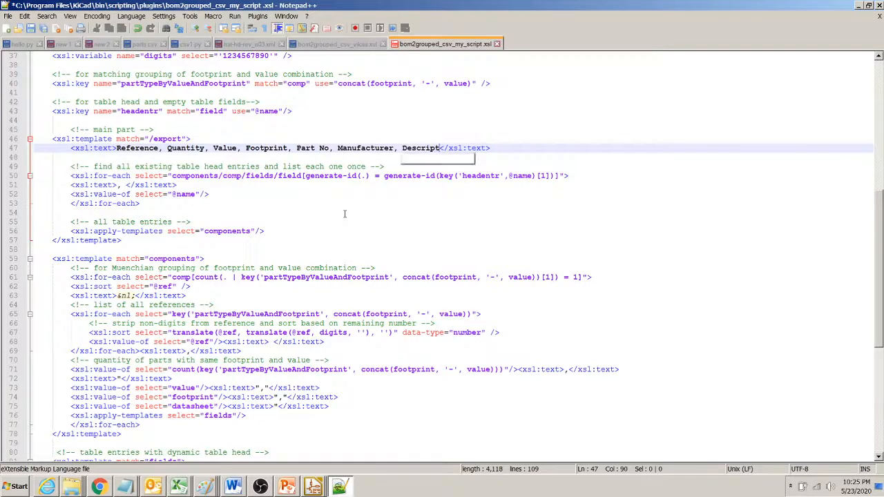
type("ion")
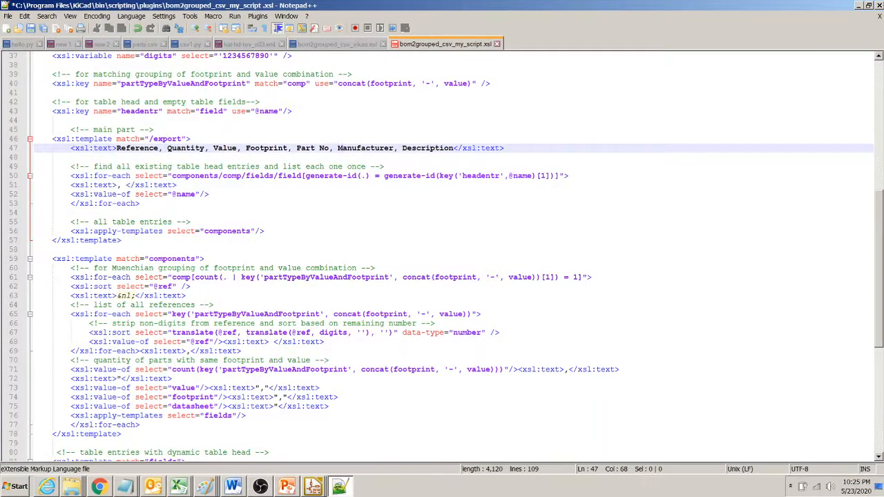
scroll("down", 3)
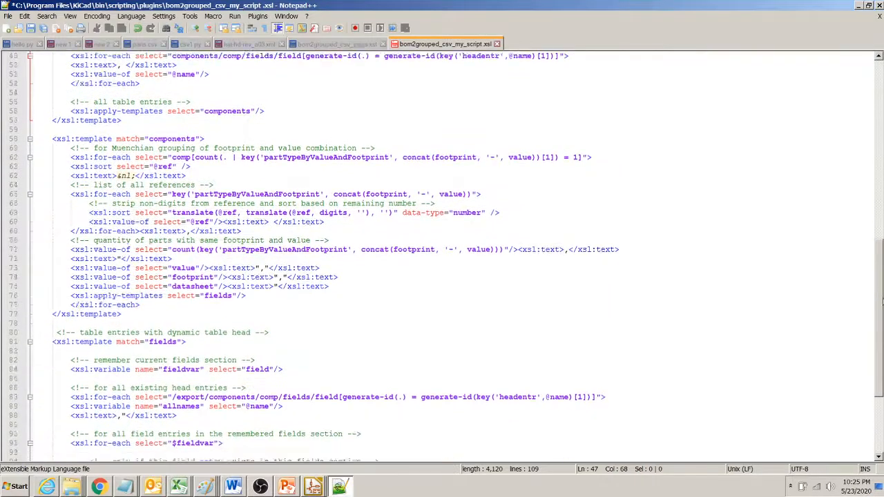
scroll("down", 3)
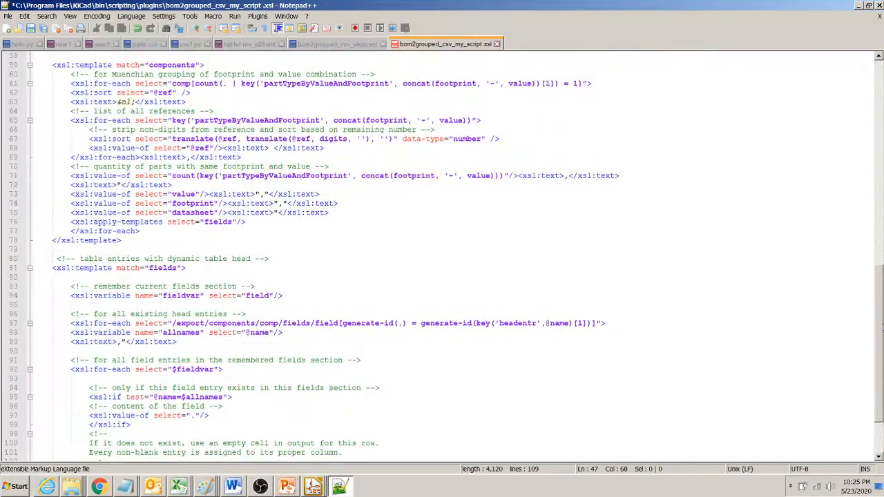
scroll("down", 3)
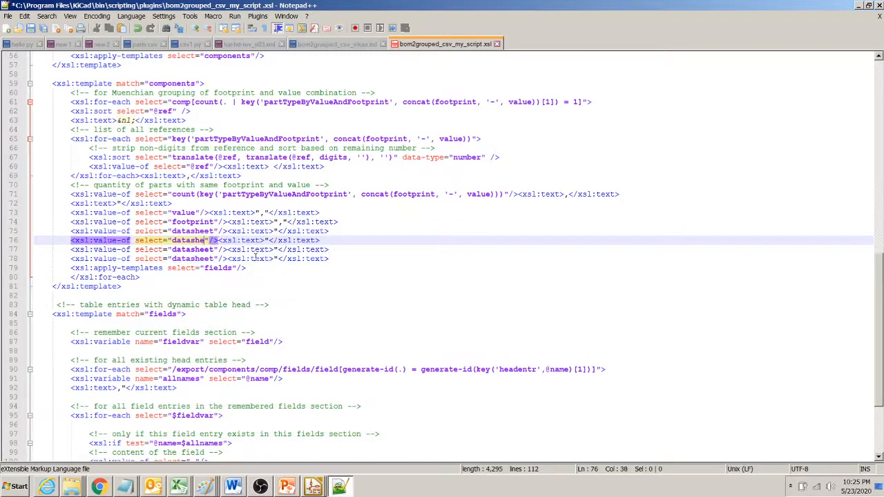
- Point the three copied datasheet output lines at PartNO, Manufacturer and Description
type("PartNO")
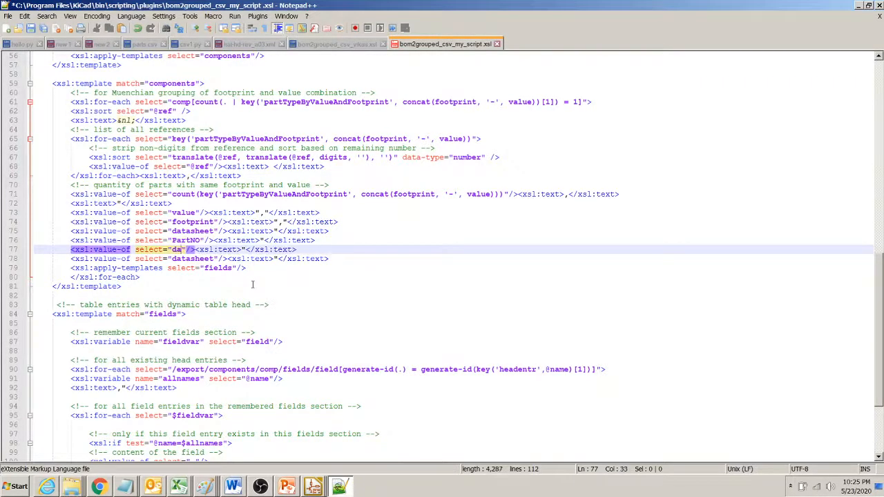
type("Manufacturer")
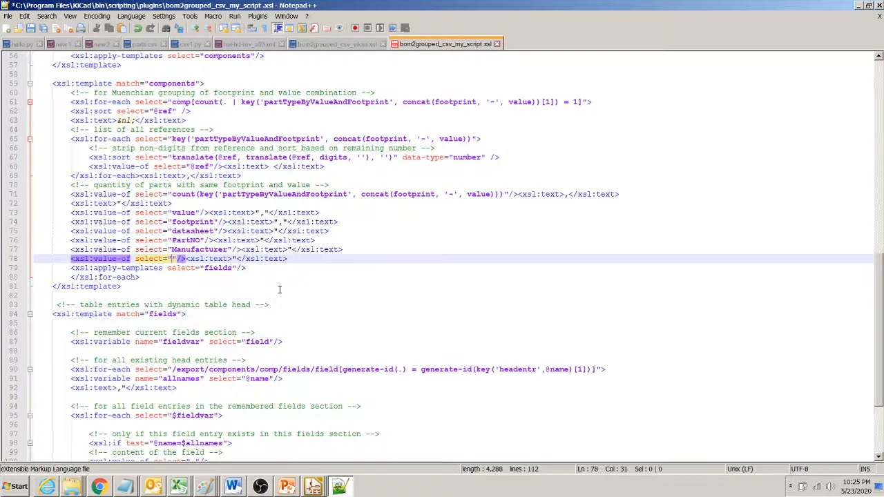
type("Description")
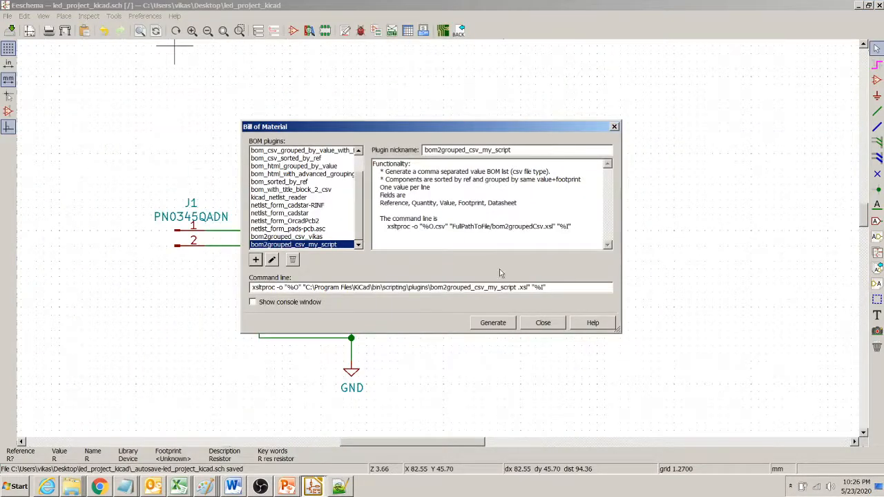
- Generate the BOM using the bom2grouped_csv_my_script plugin
left_click(492, 322)
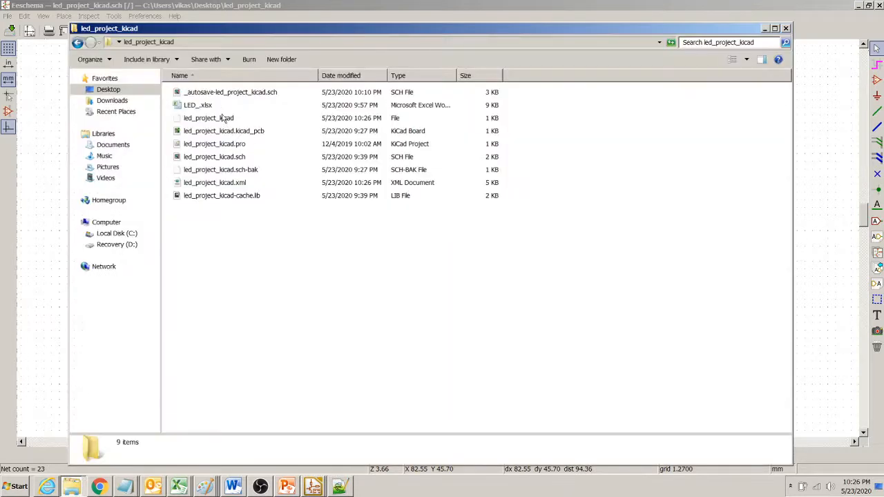
- Open the generated led_project_kicad file with Edit with Notepad++
left_click(209, 117)
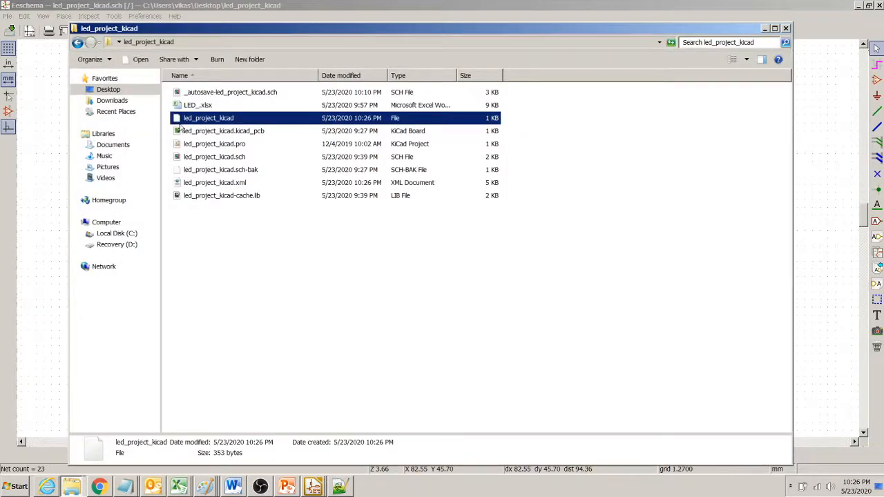
mouse_move(228, 122)
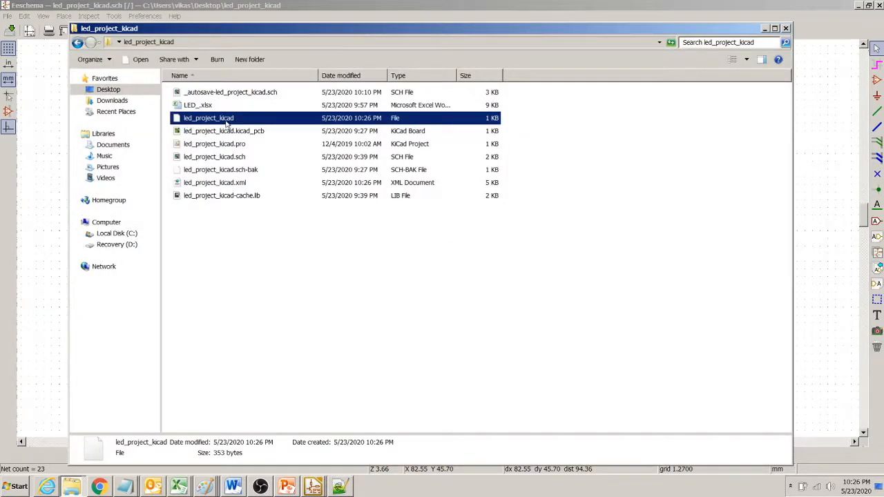
mouse_move(249, 119)
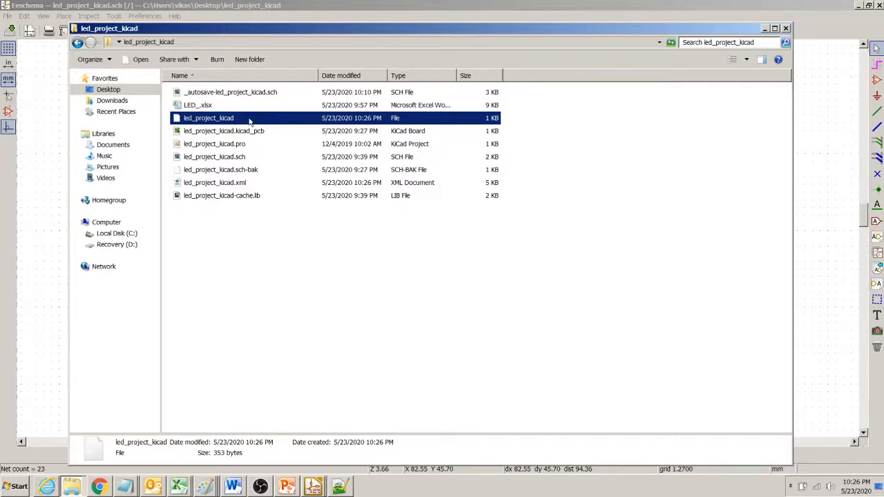
right_click(209, 117)
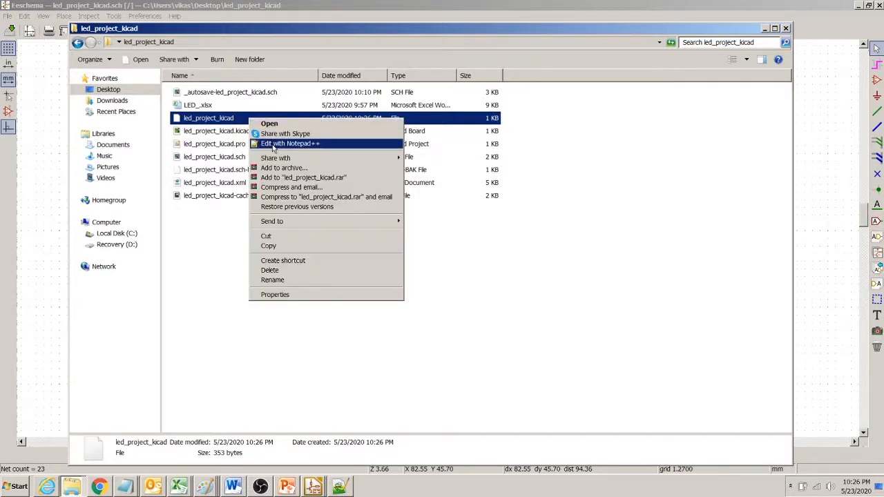
left_click(290, 143)
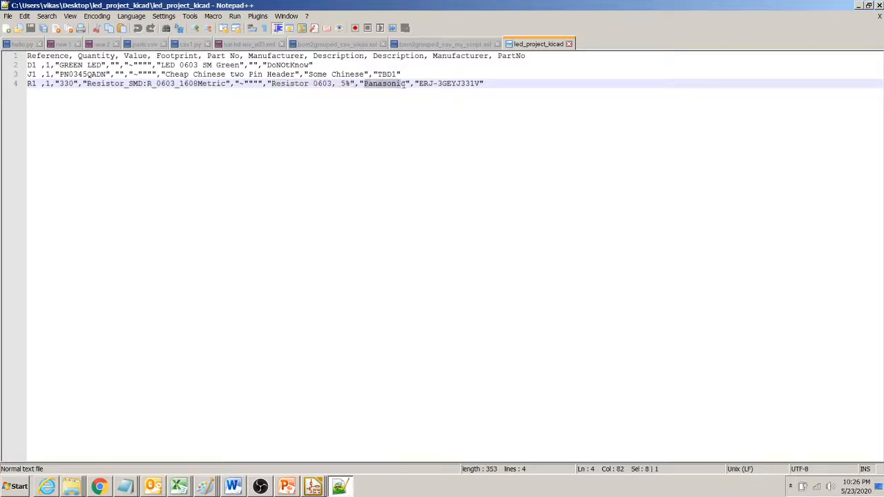
left_click(484, 83)
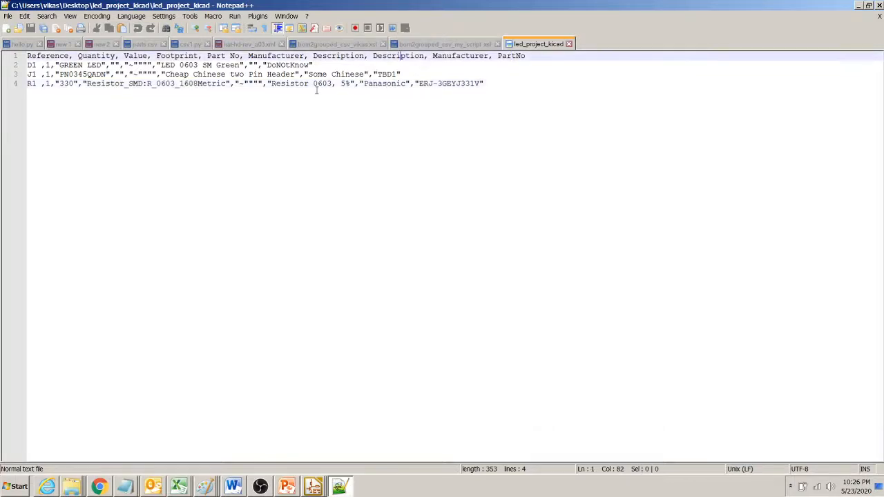
left_click(259, 83)
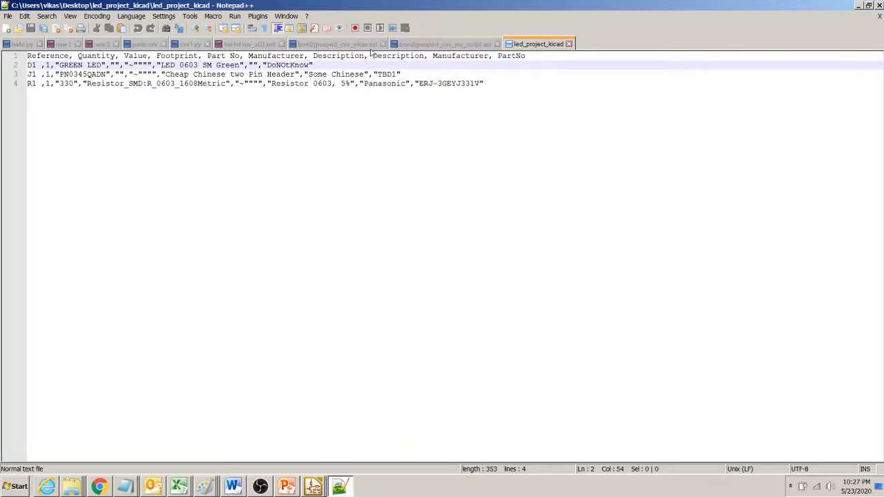
left_click(331, 83)
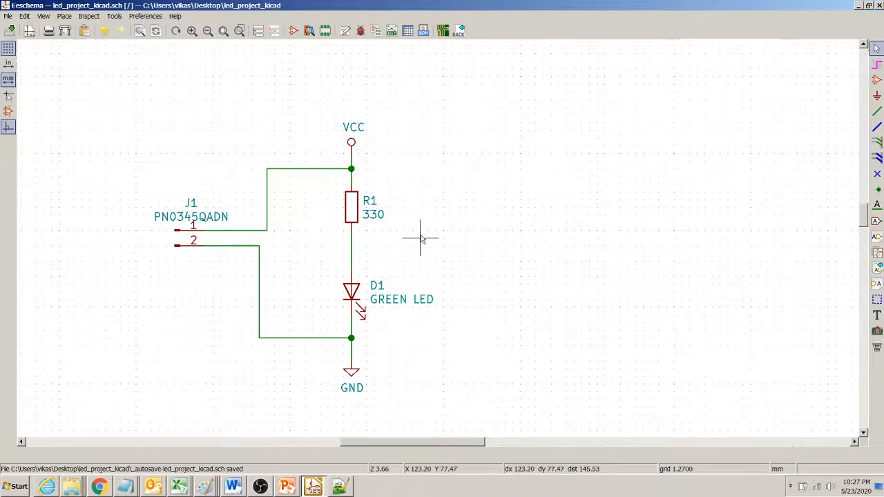
mouse_move(384, 240)
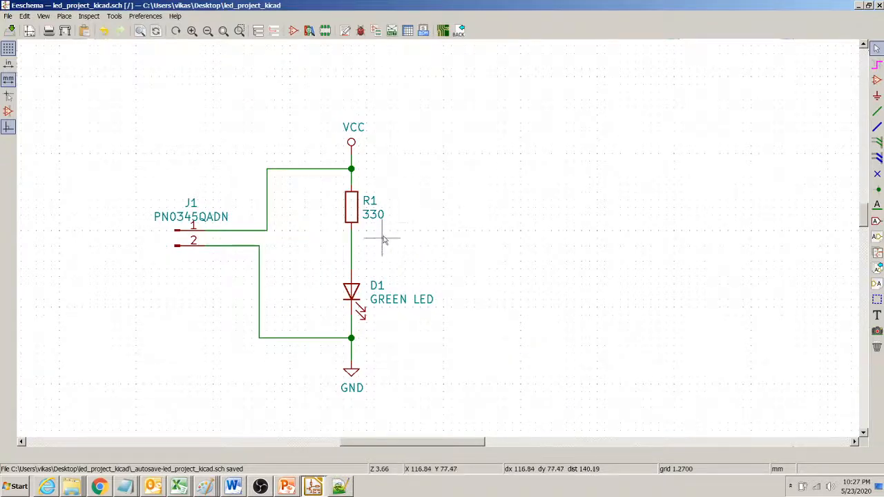
mouse_move(152, 408)
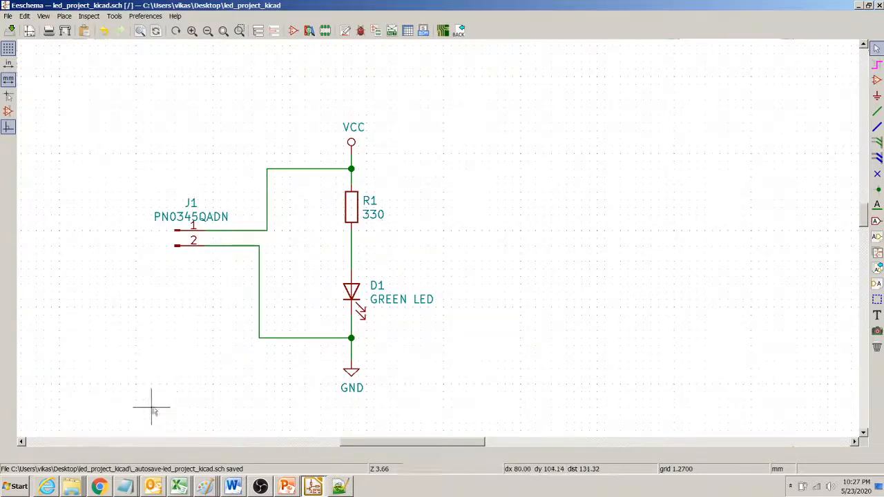